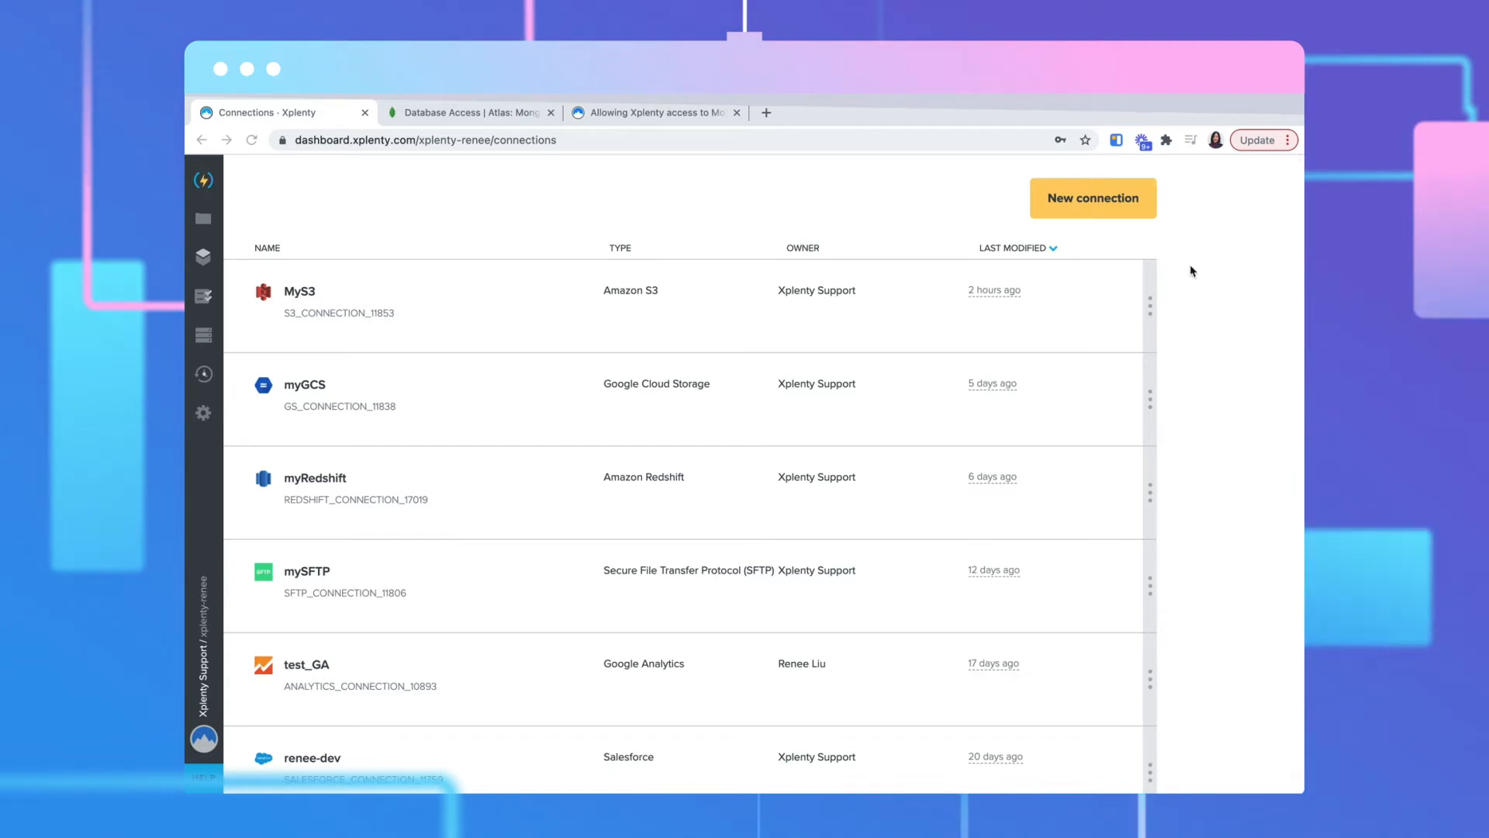
Create a new connection of the MongoDB type and begin on its user name field.
left_click(1092, 198)
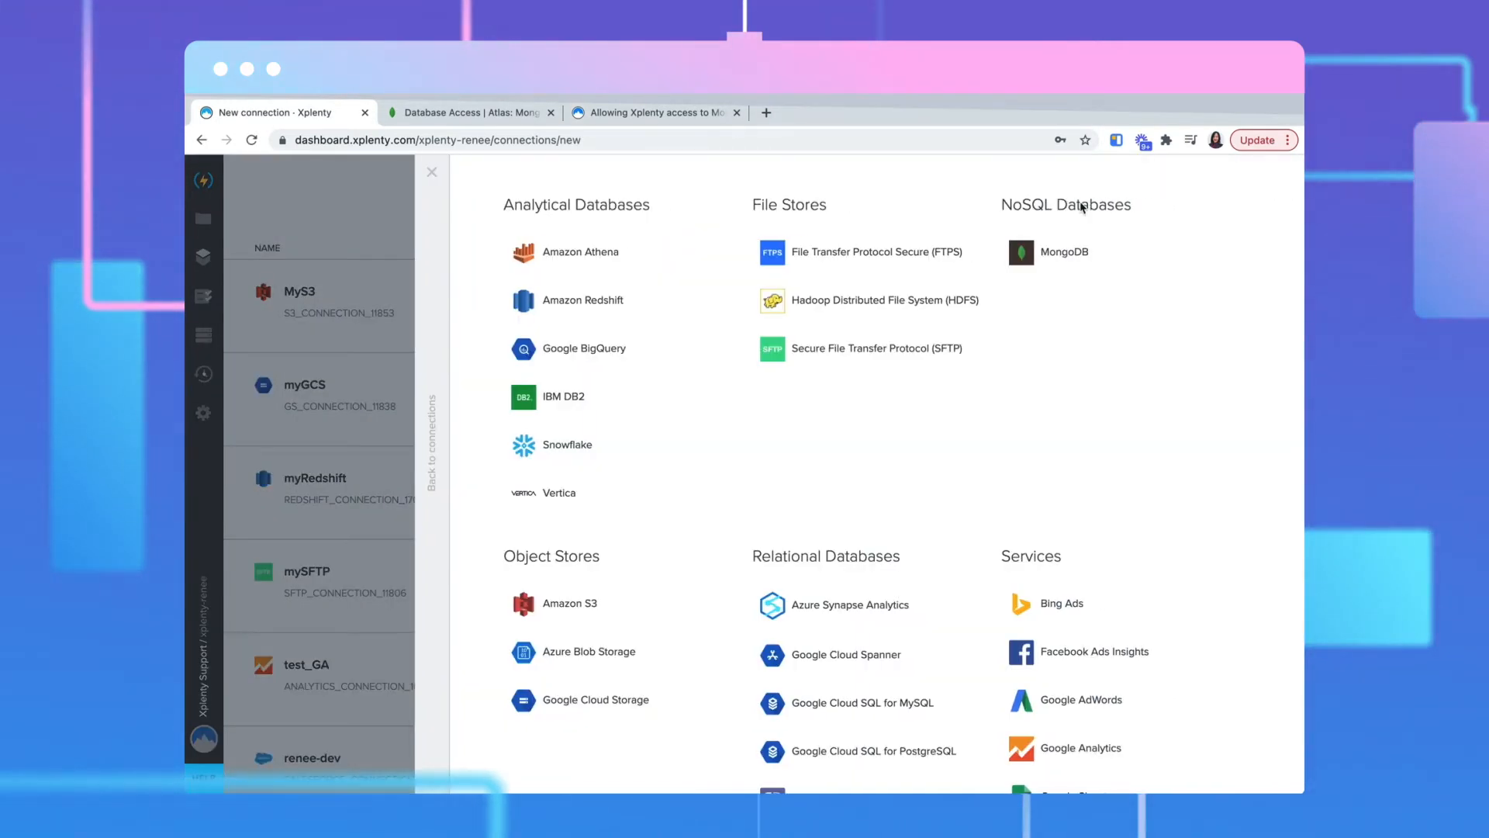
left_click(1063, 251)
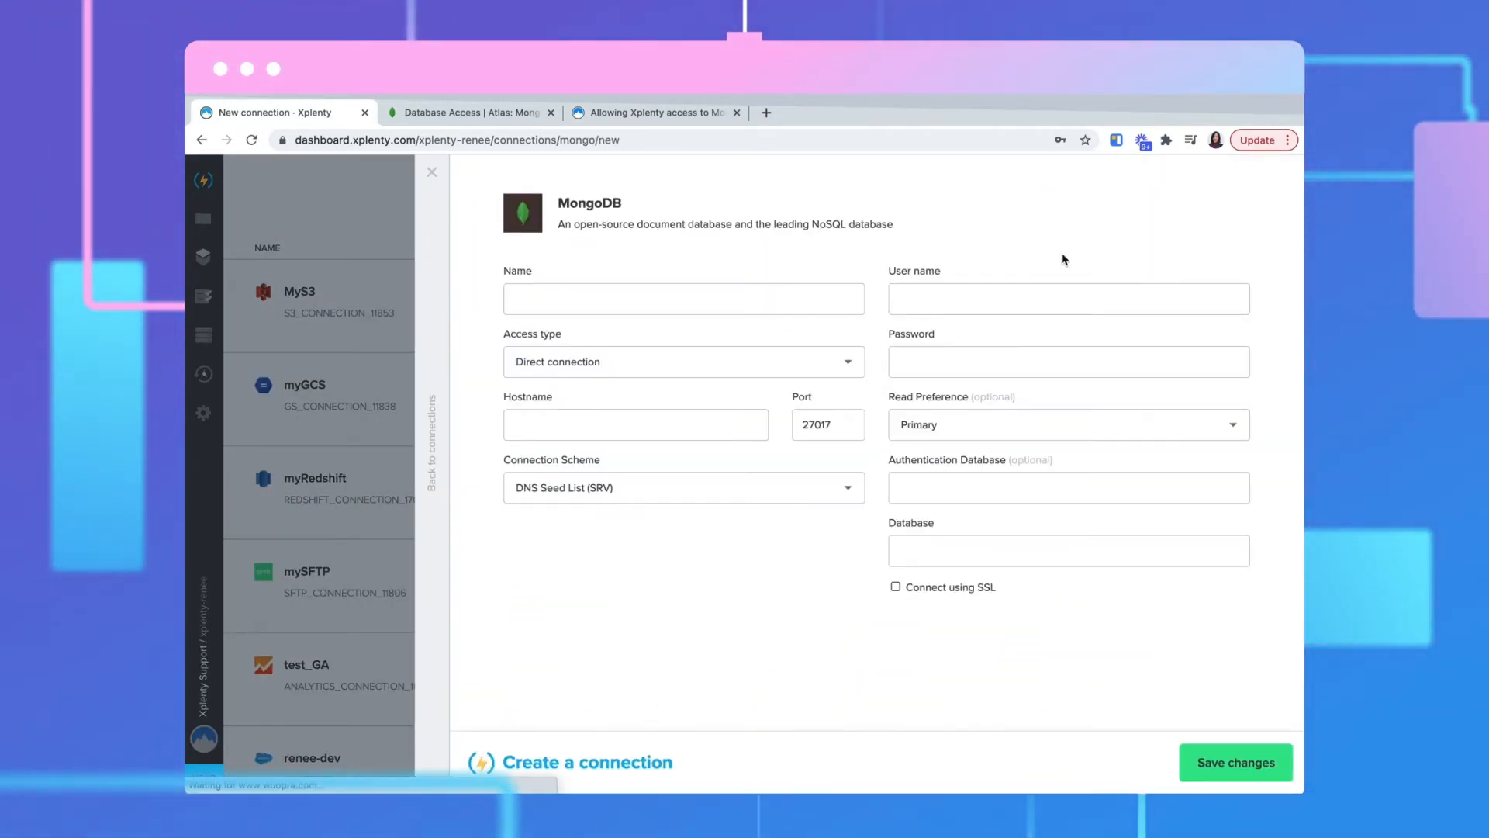
left_click(1067, 297)
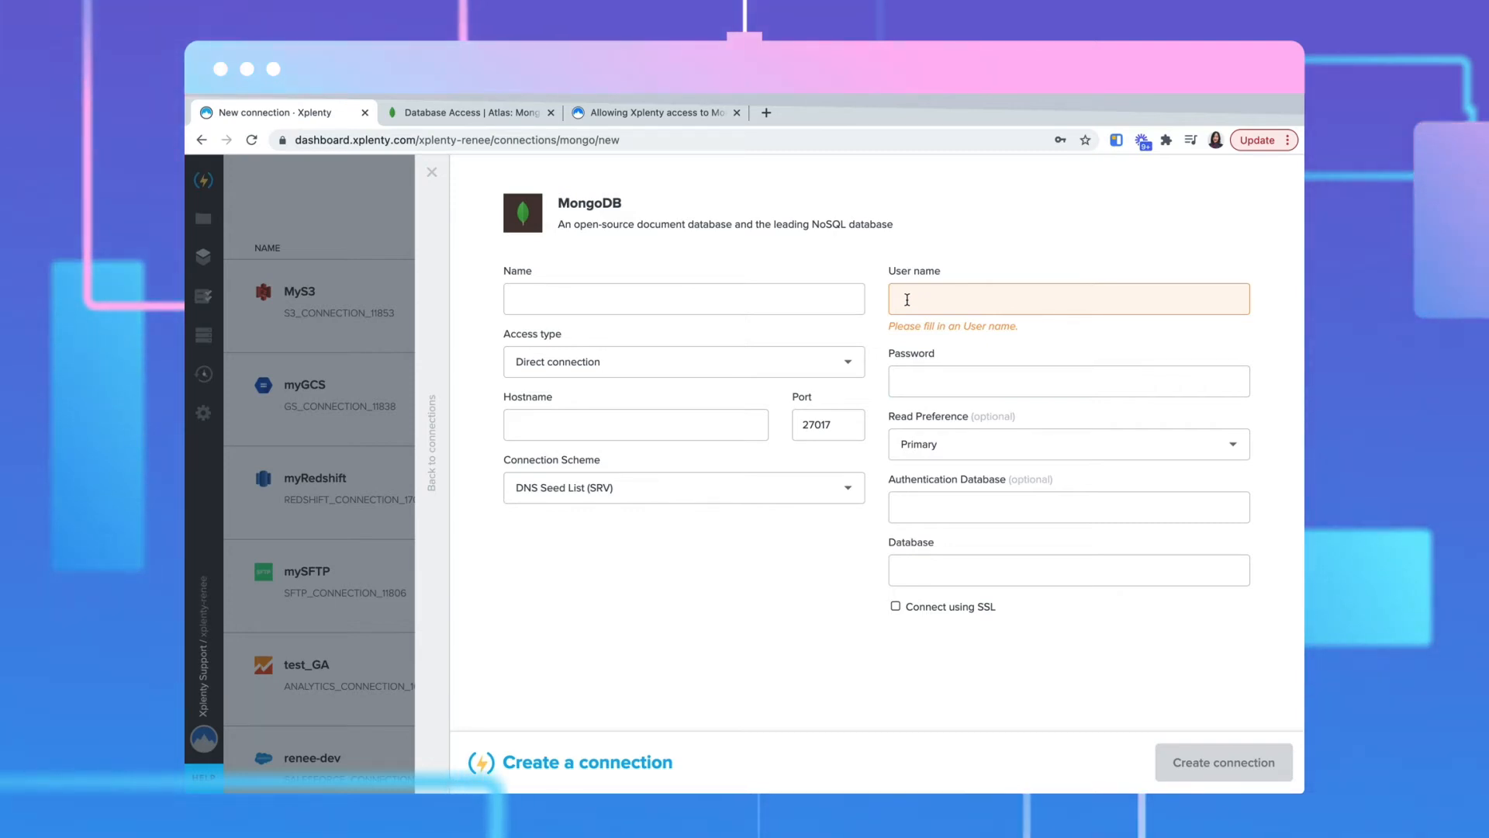
Enter user name xplenty and the database user's password, checking the user in Atlas.
type("xplenty")
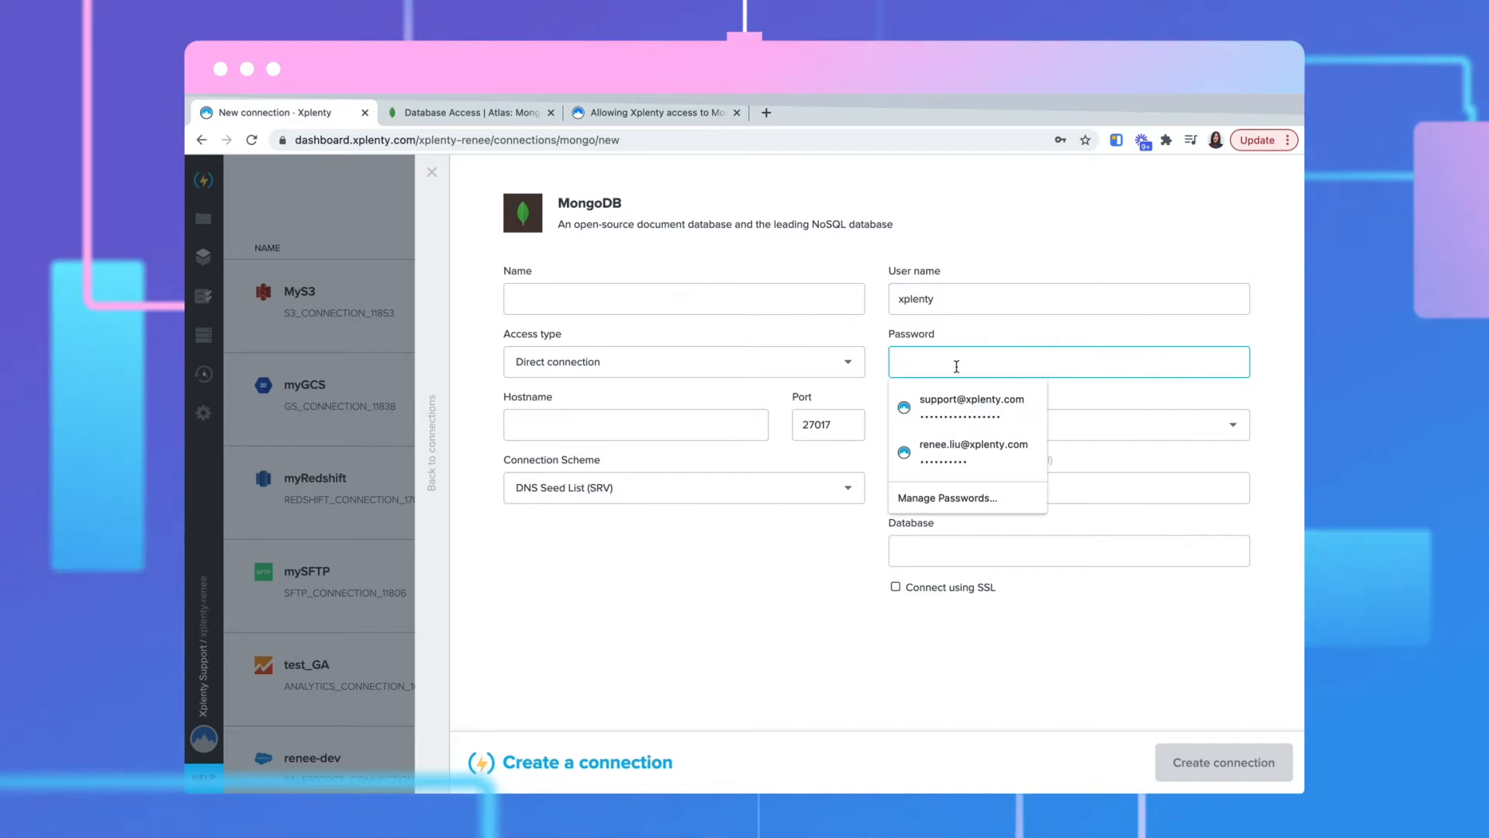
left_click(970, 398)
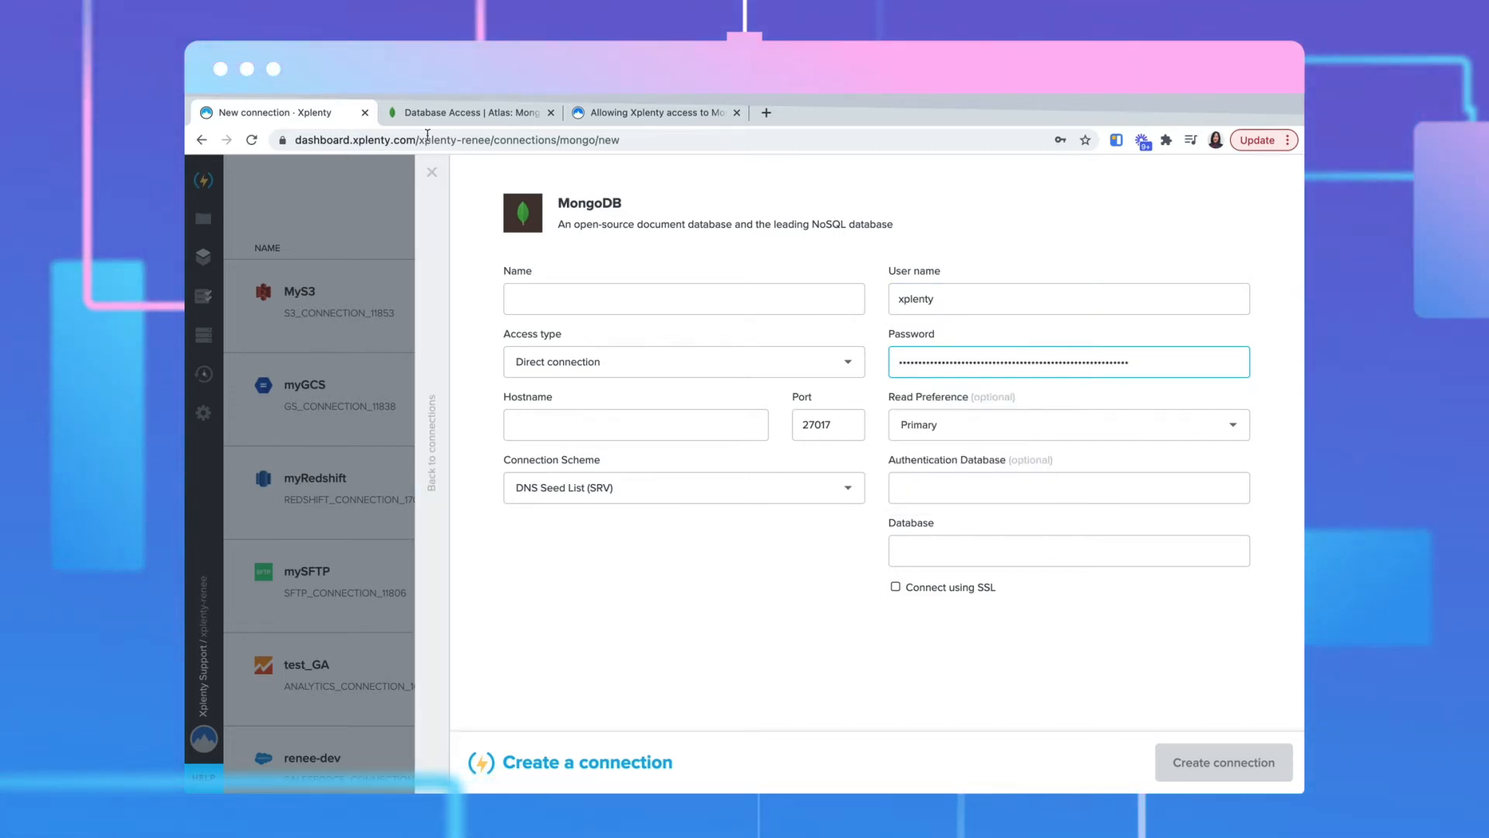
left_click(470, 112)
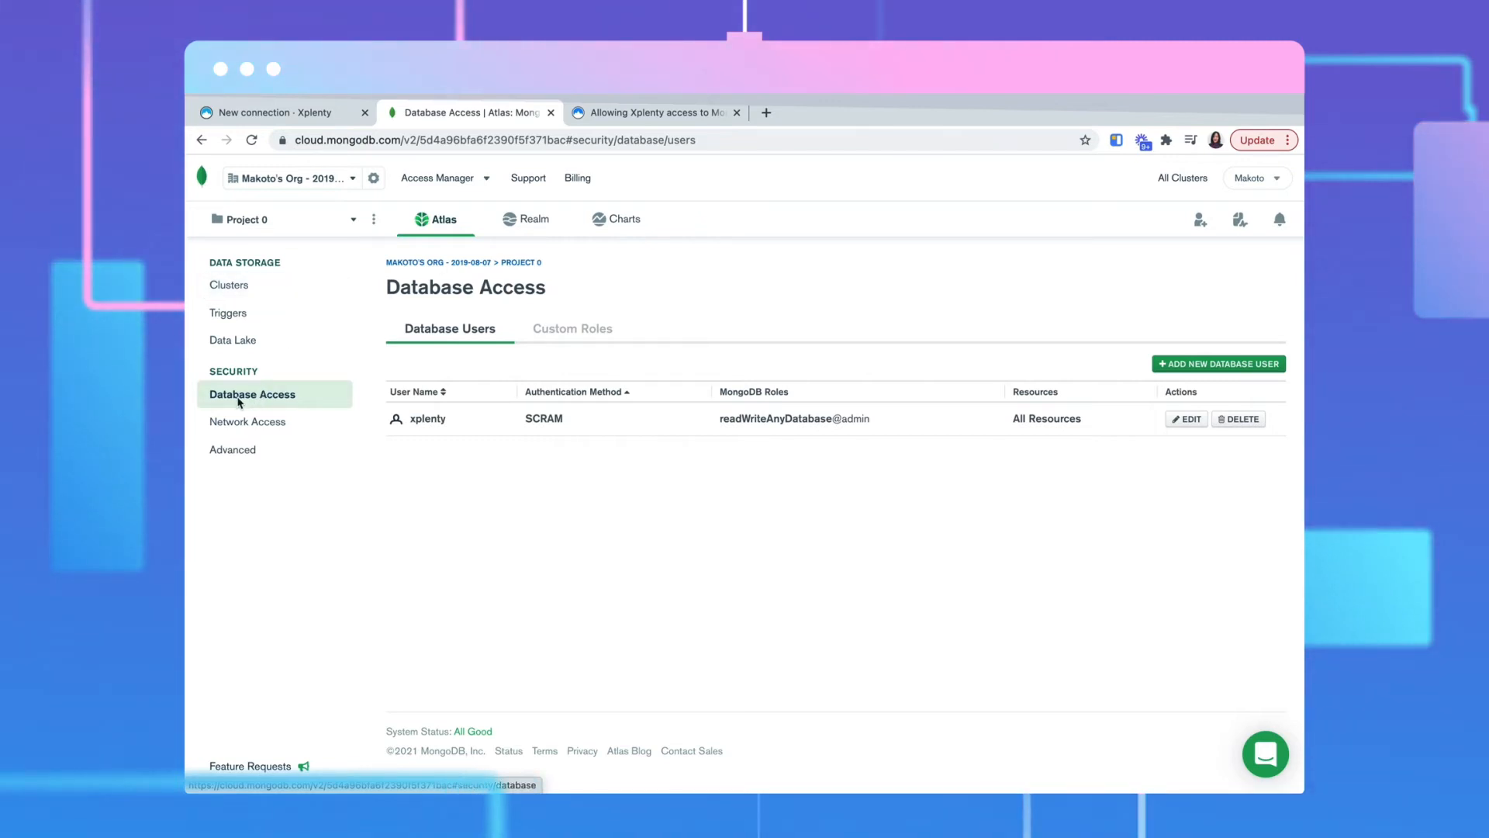
left_click(275, 112)
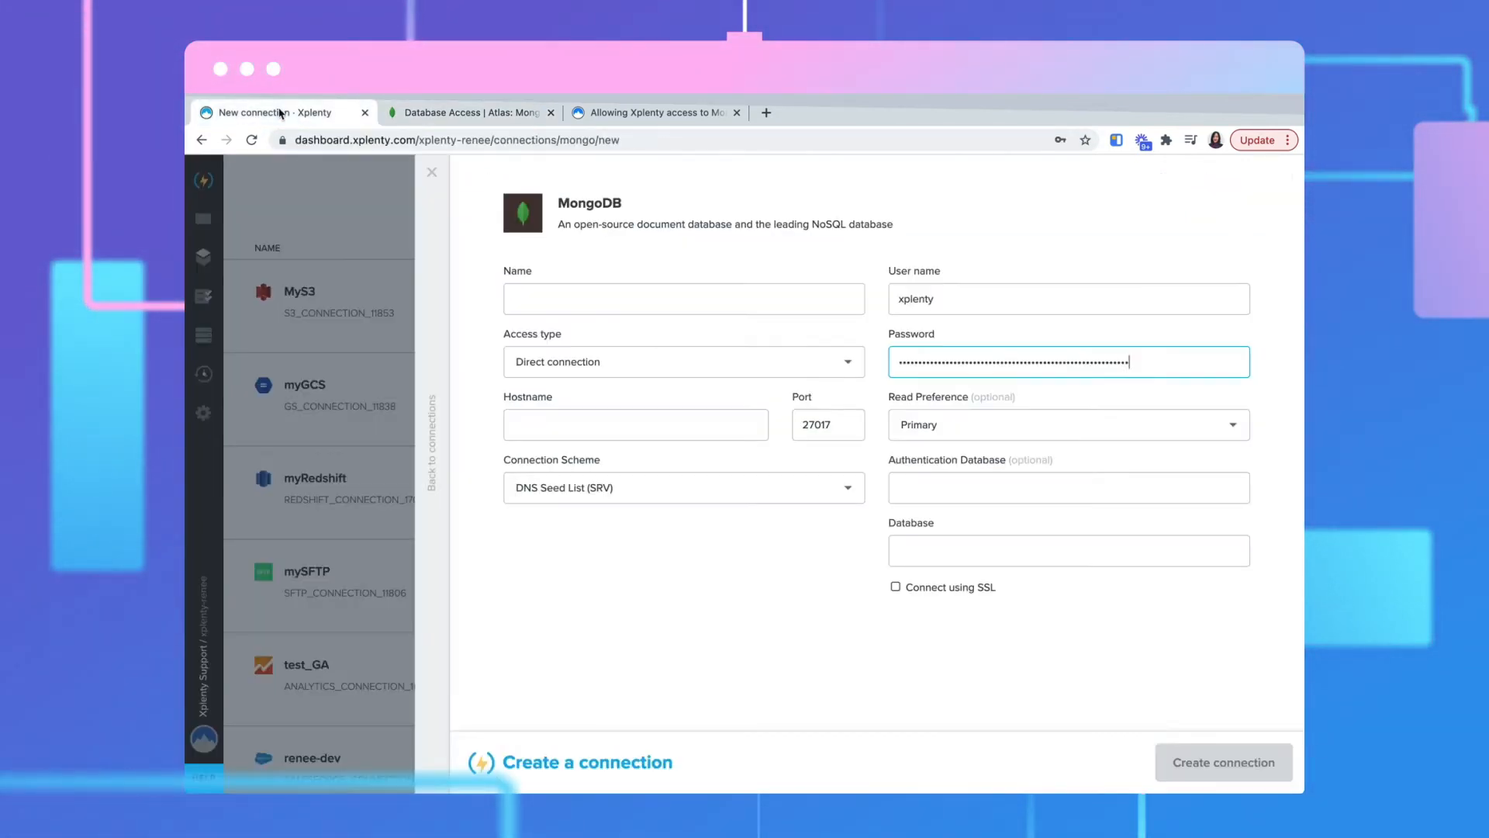
Set authentication database to admin and database to sample_airbnb.
left_click(1068, 487)
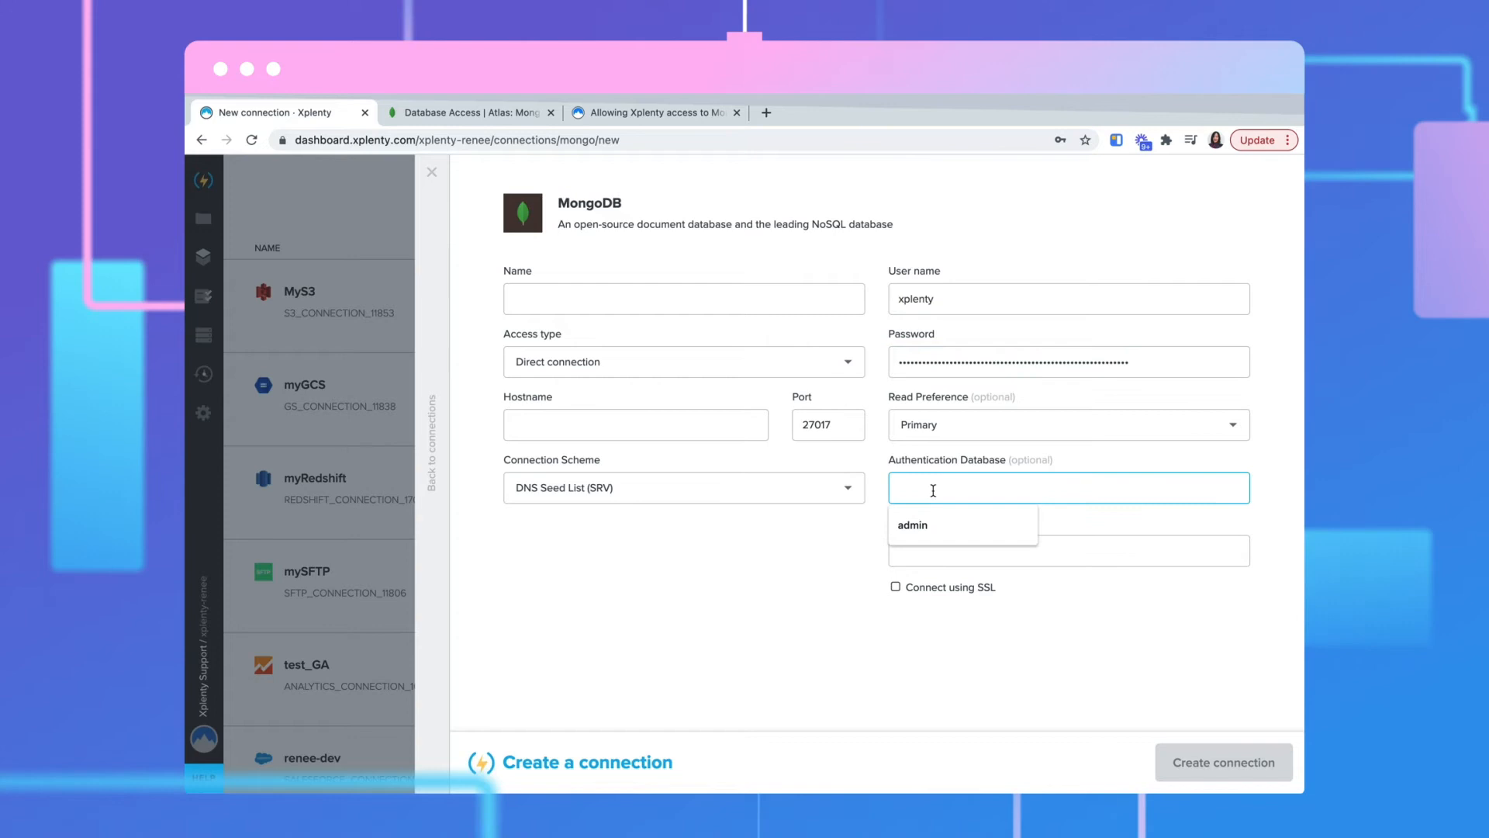
left_click(911, 525)
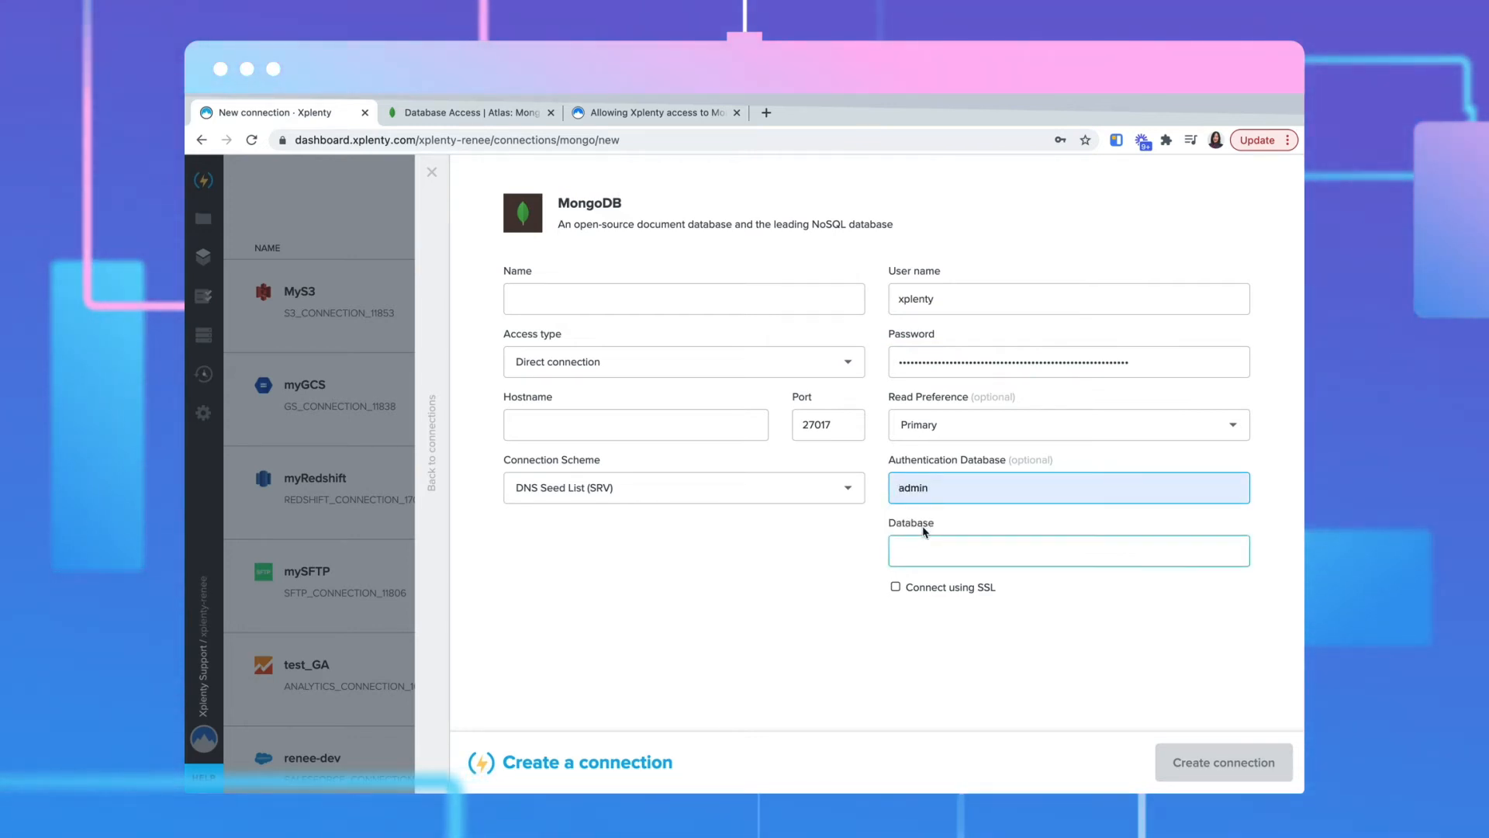
left_click(1067, 550)
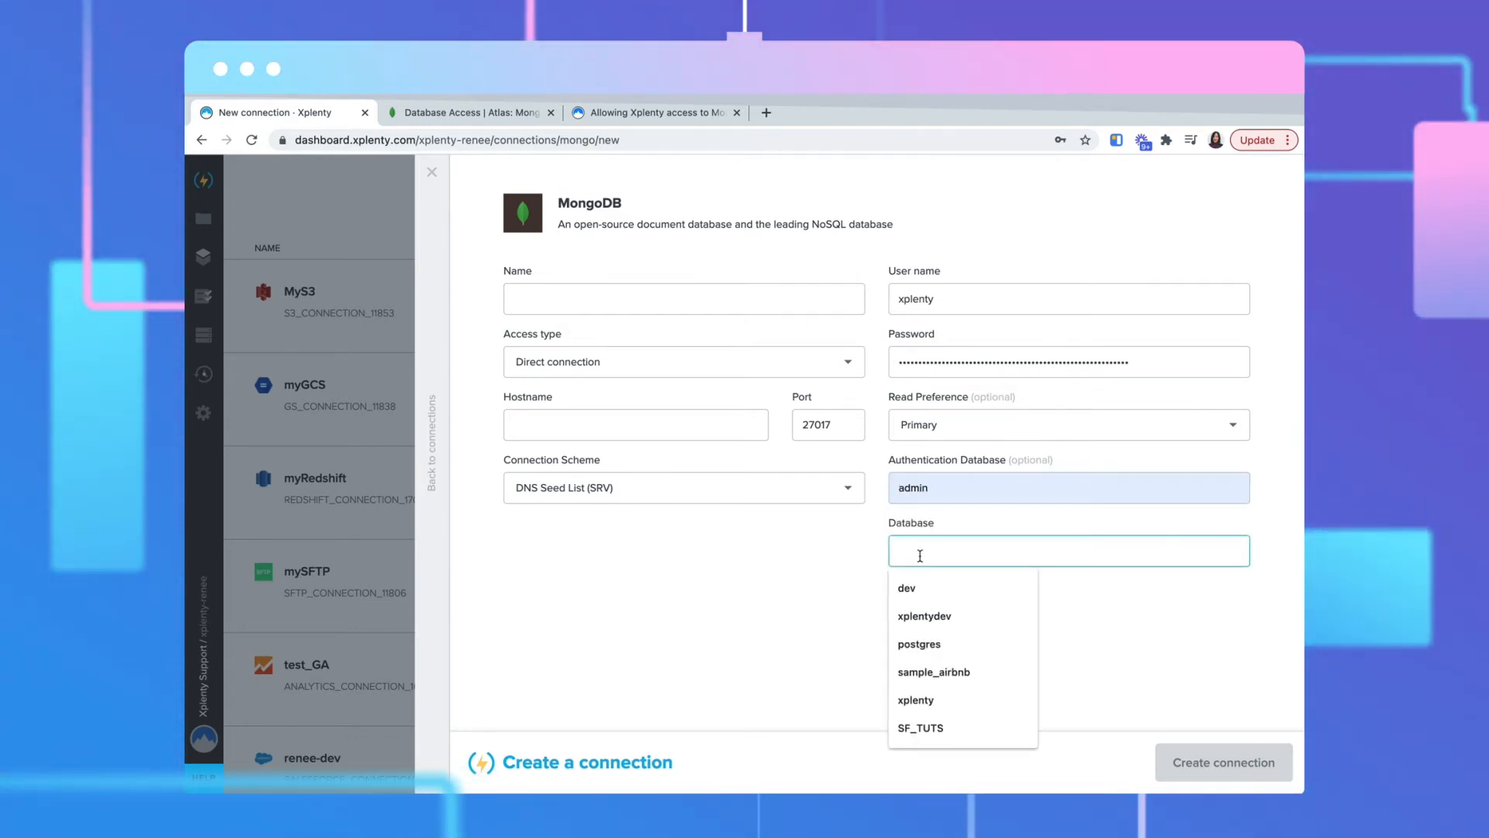
left_click(933, 671)
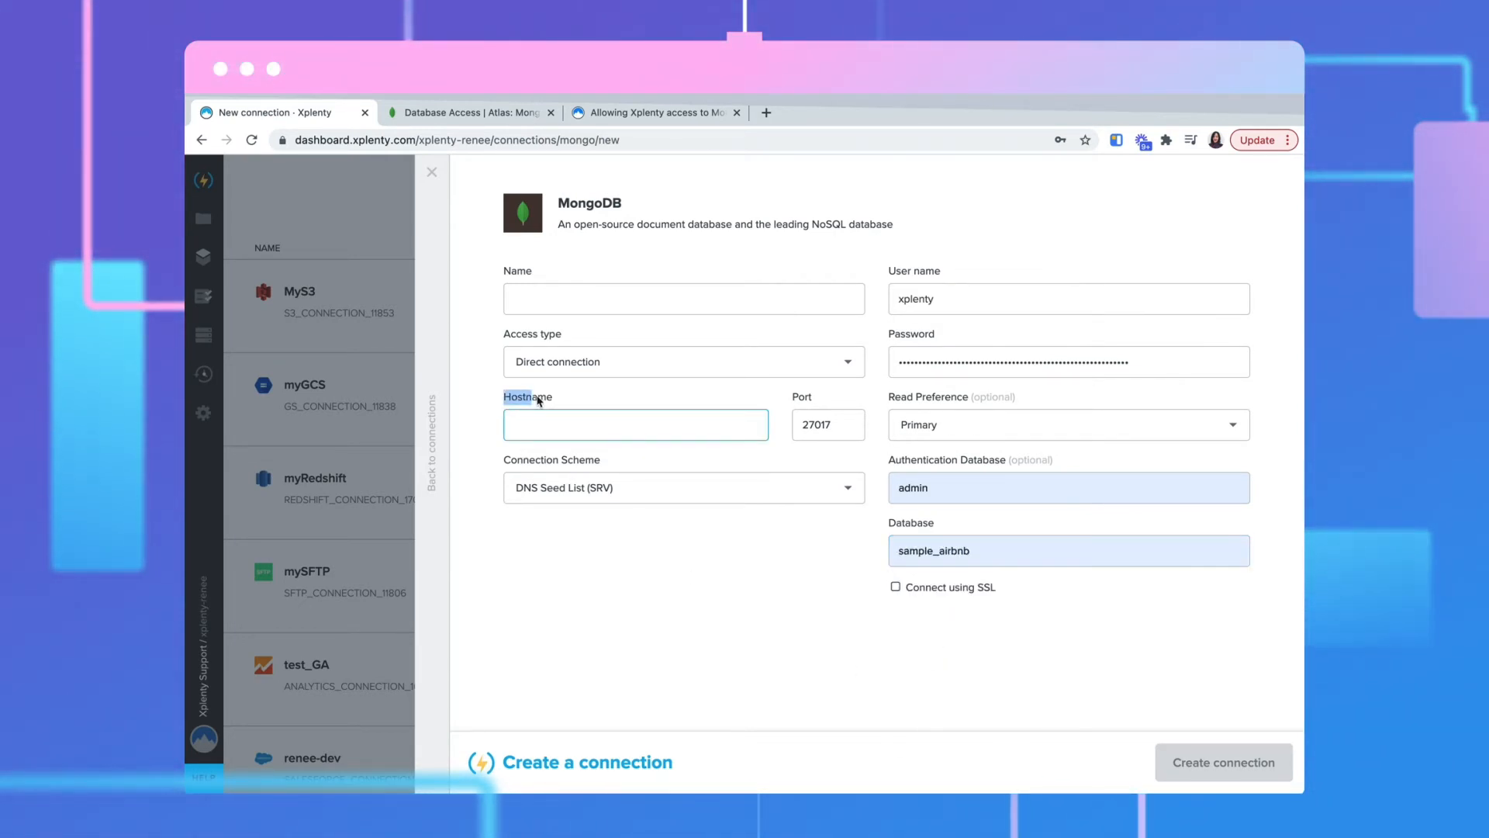
Copy hostname xplenty-atlas-mongodb-shard-00-01.lu0ov.mongodb.net from the cluster's PRIMARY node in Atlas.
left_click(465, 112)
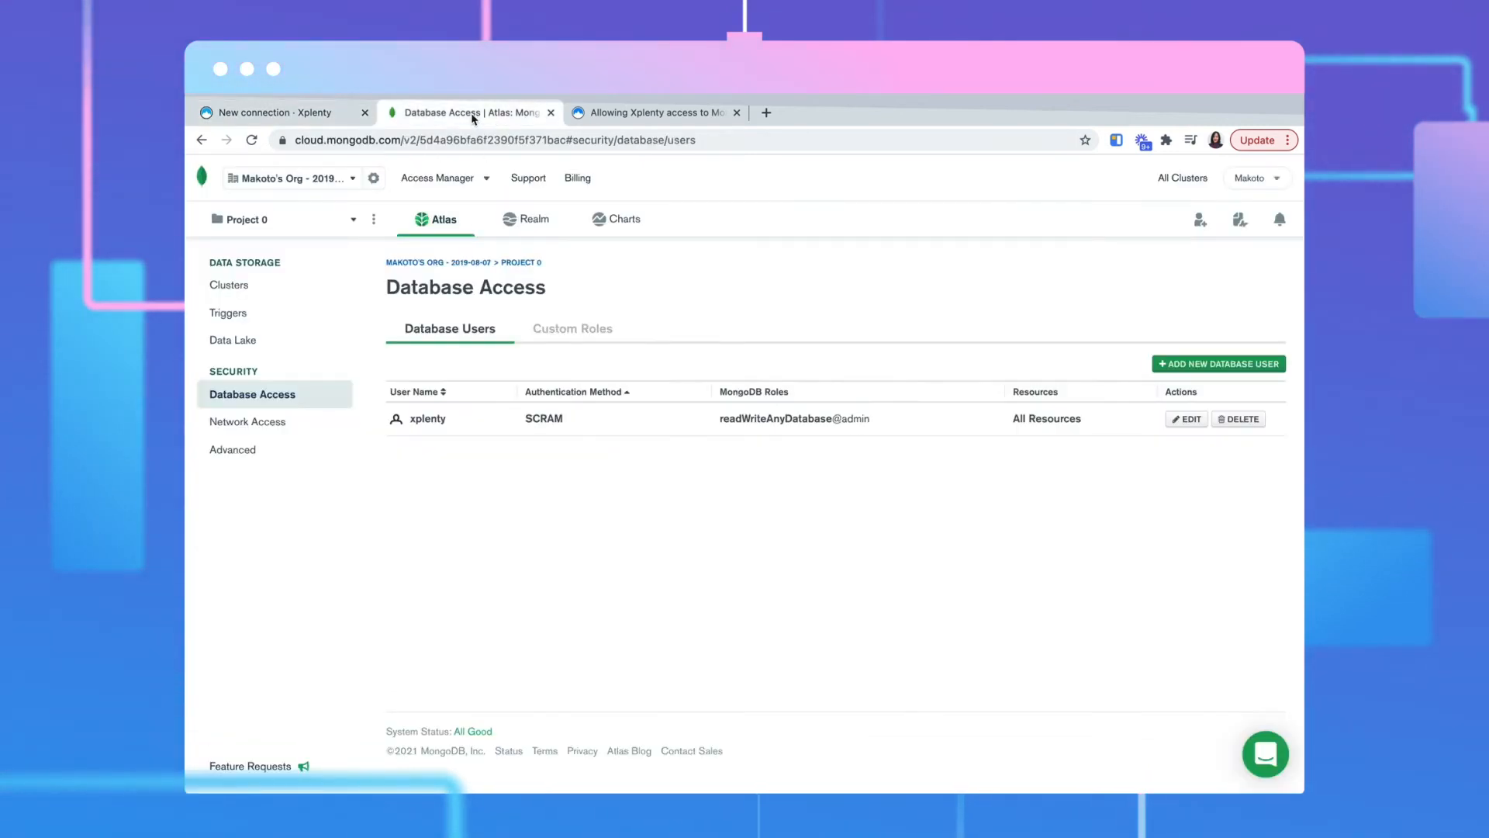
mouse_move(229, 284)
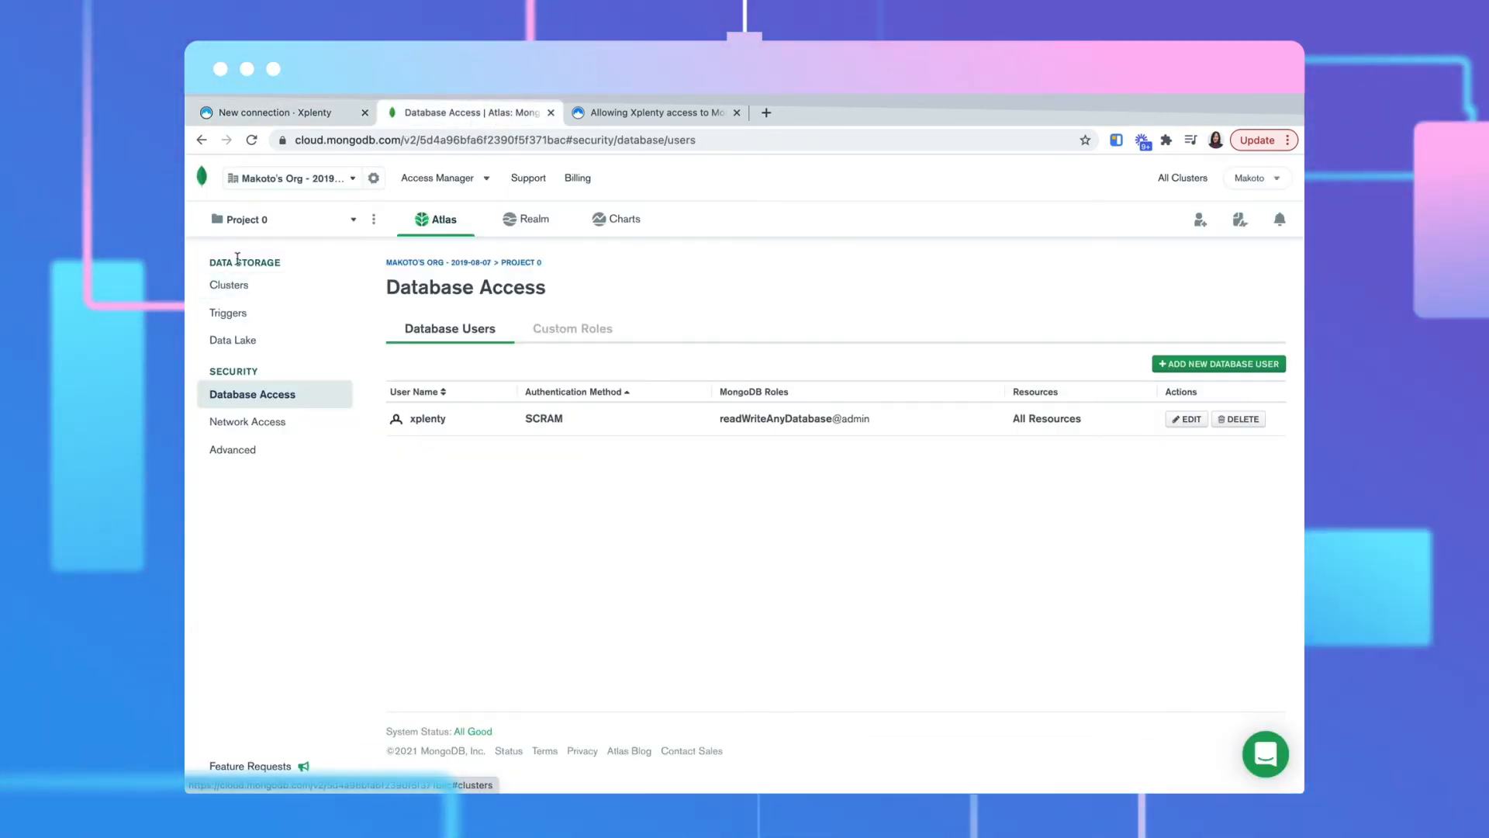
left_click(229, 285)
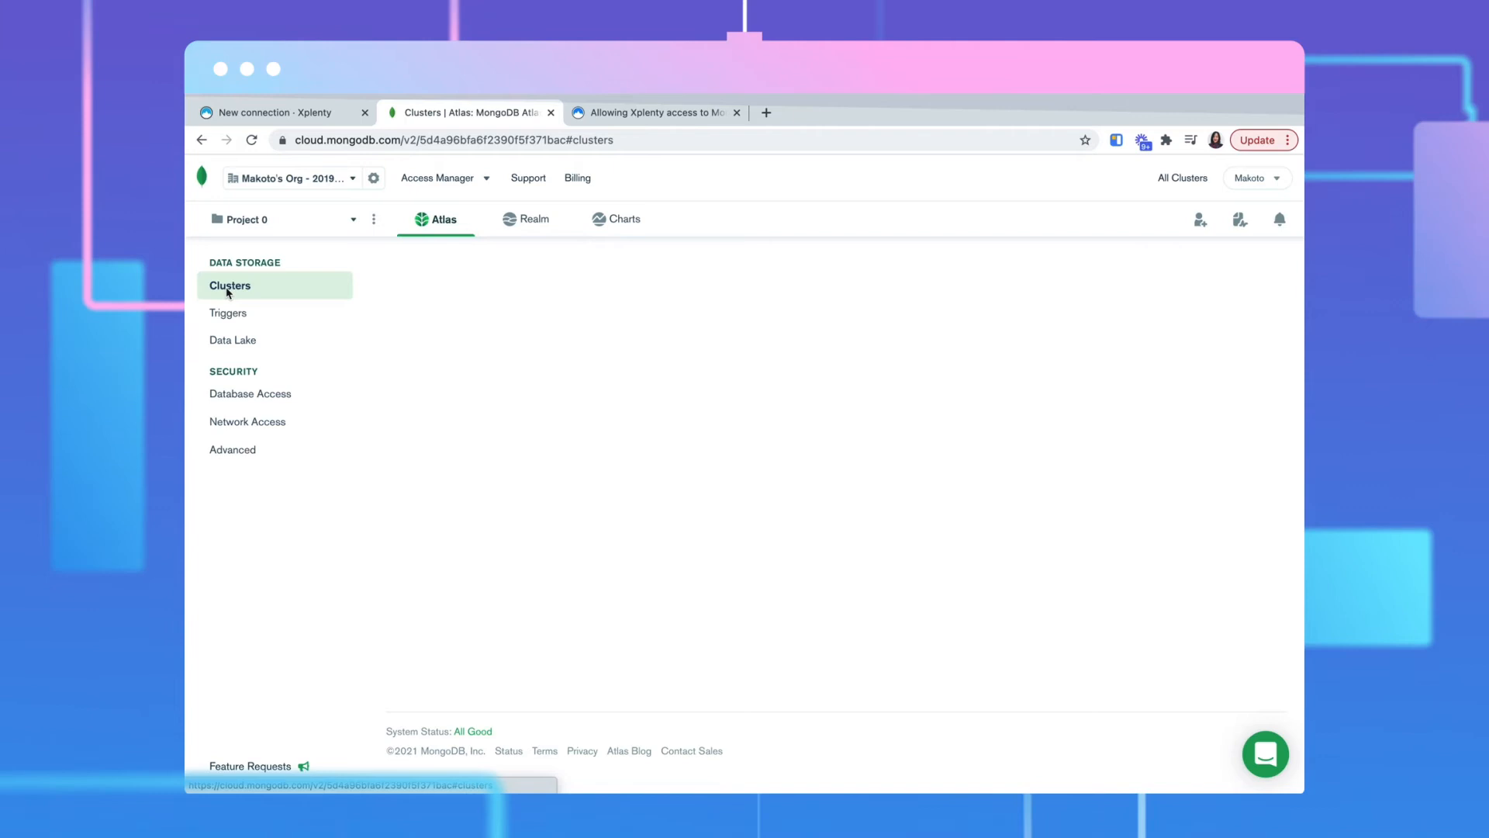
left_click(229, 285)
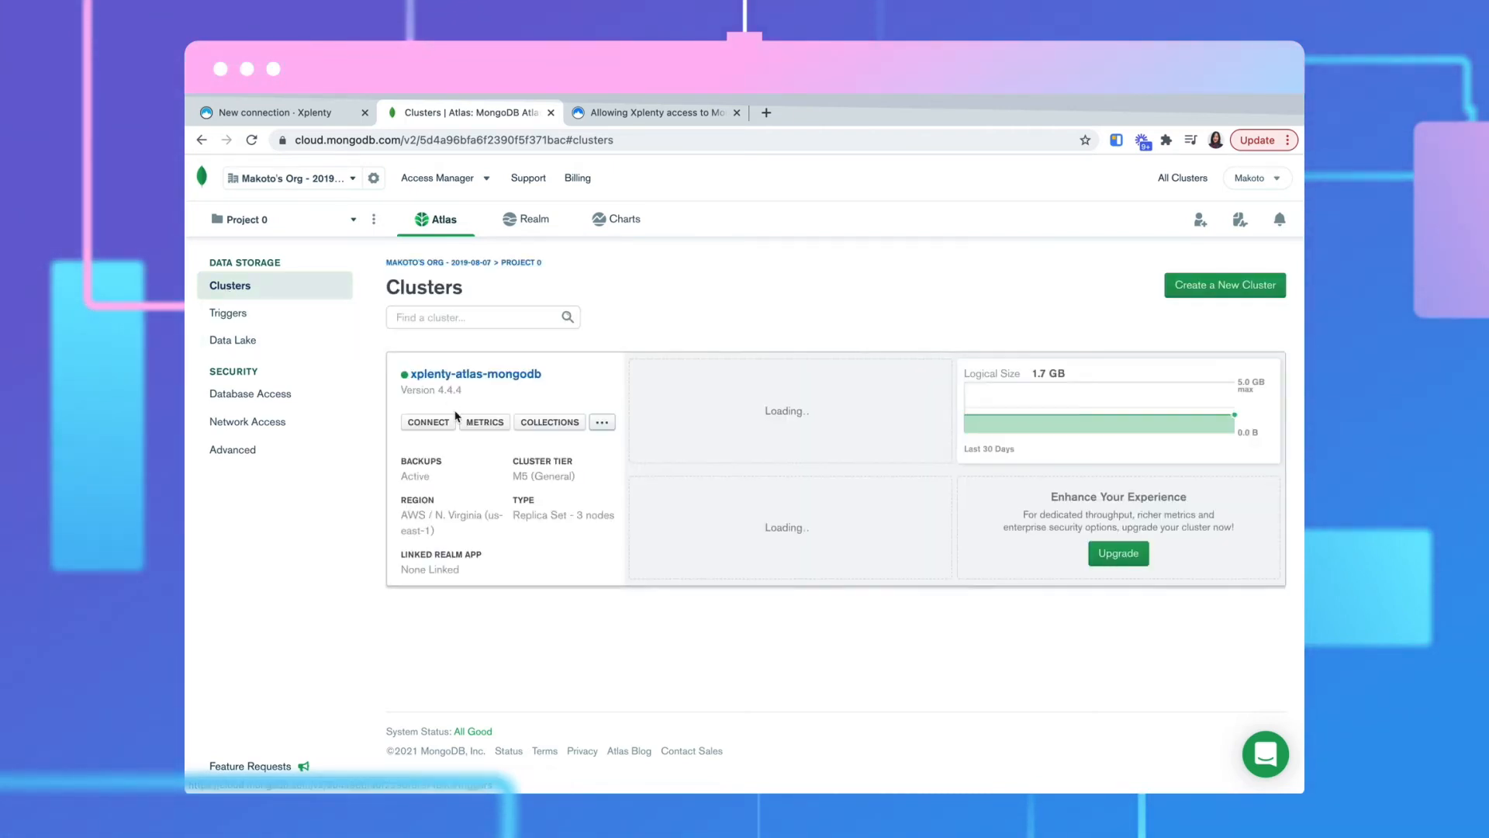
left_click(472, 373)
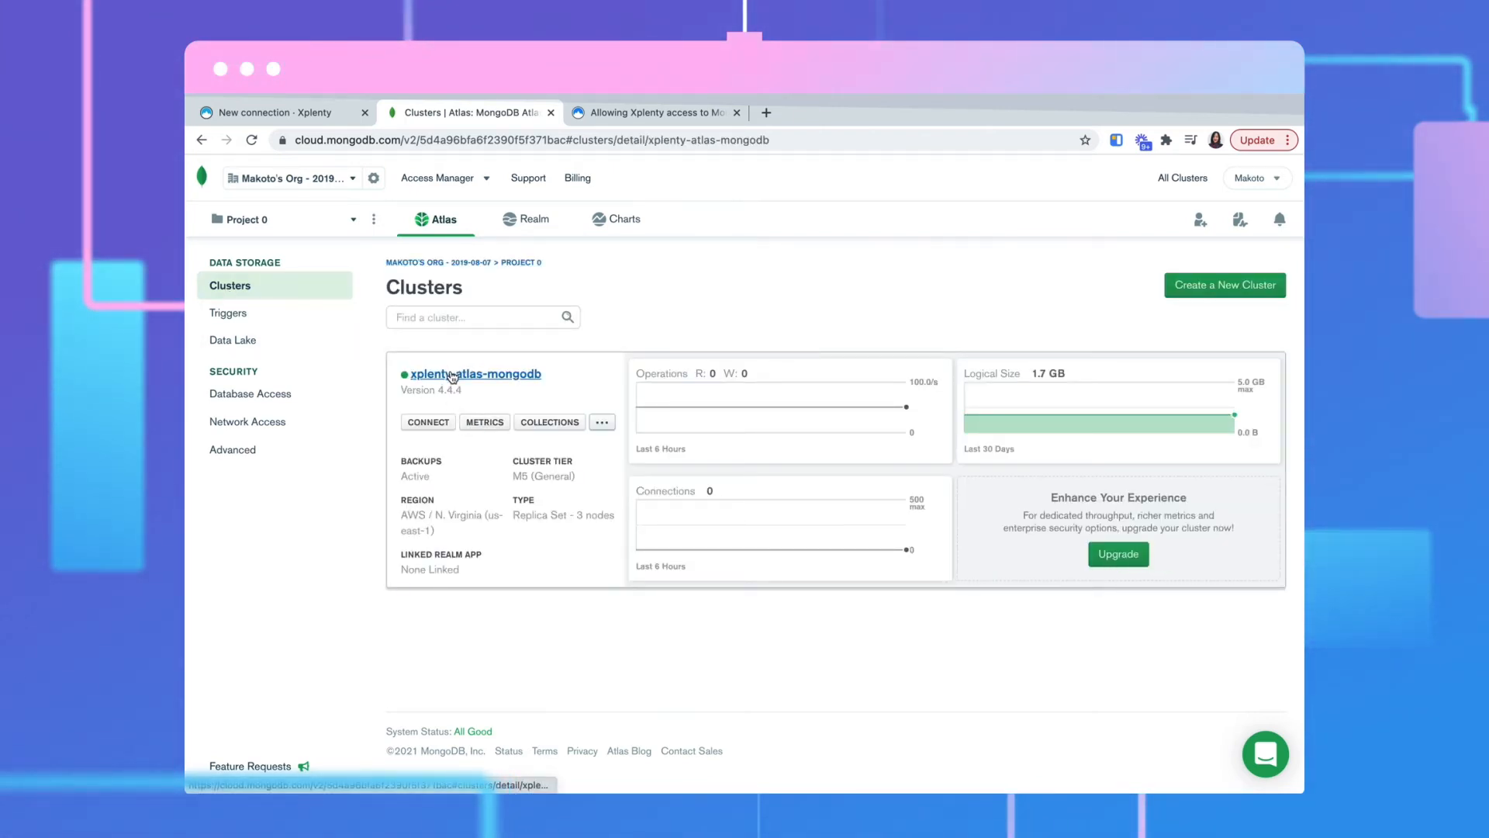
left_click(475, 373)
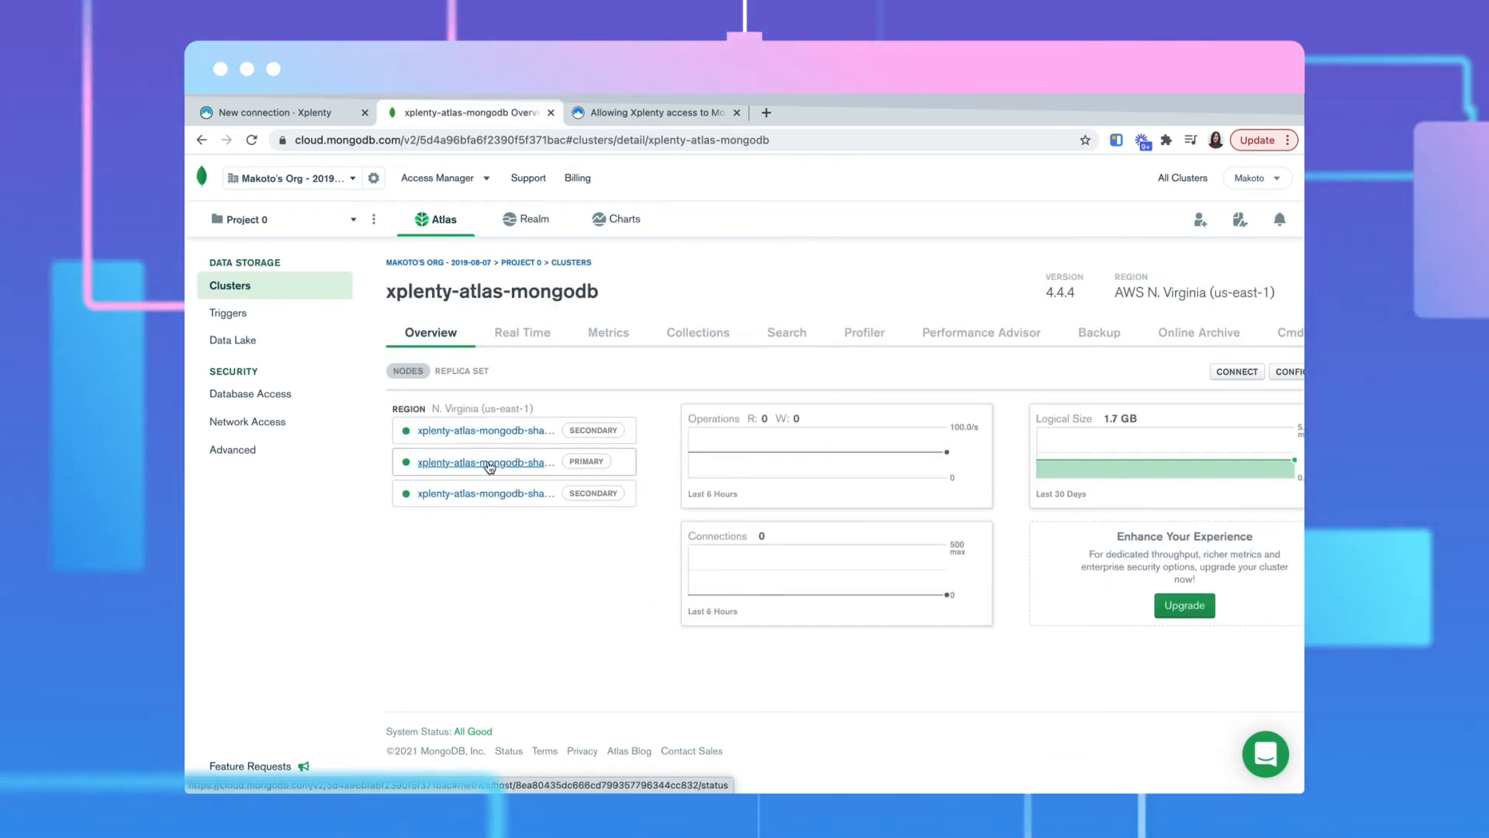
left_click(485, 462)
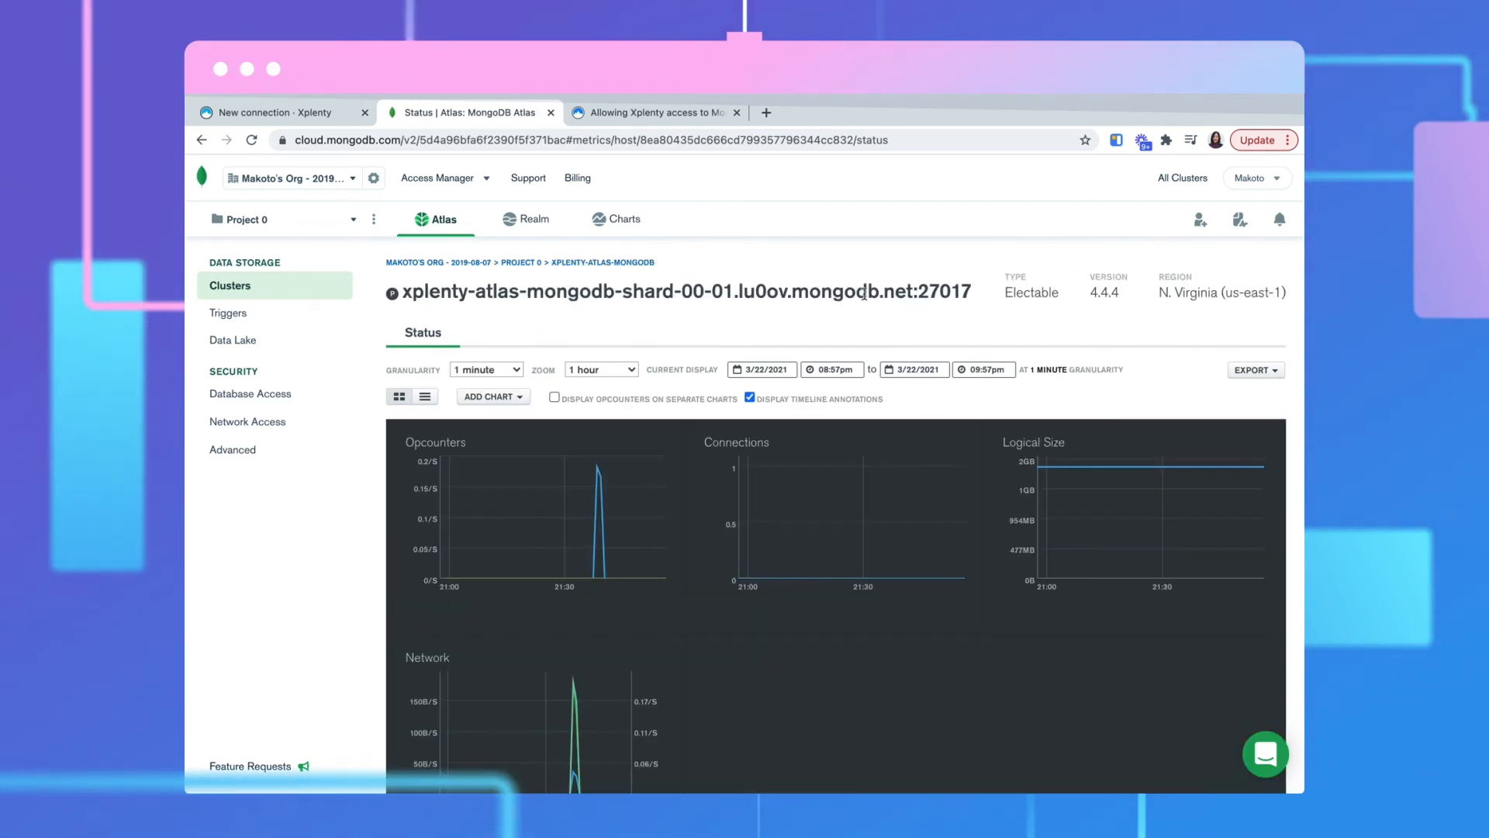
left_click_drag(402, 292, 931, 292)
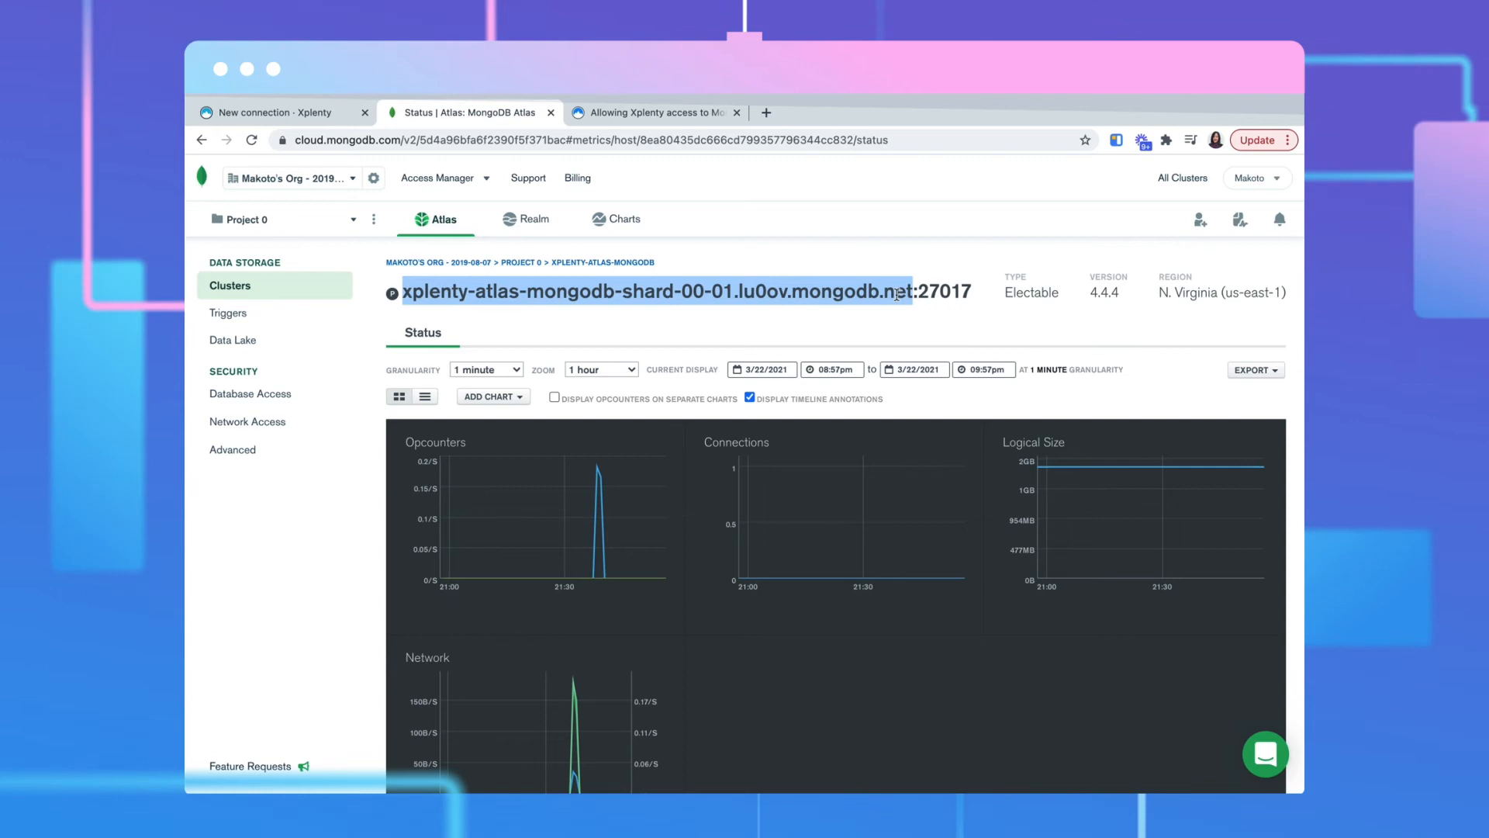
left_click(275, 112)
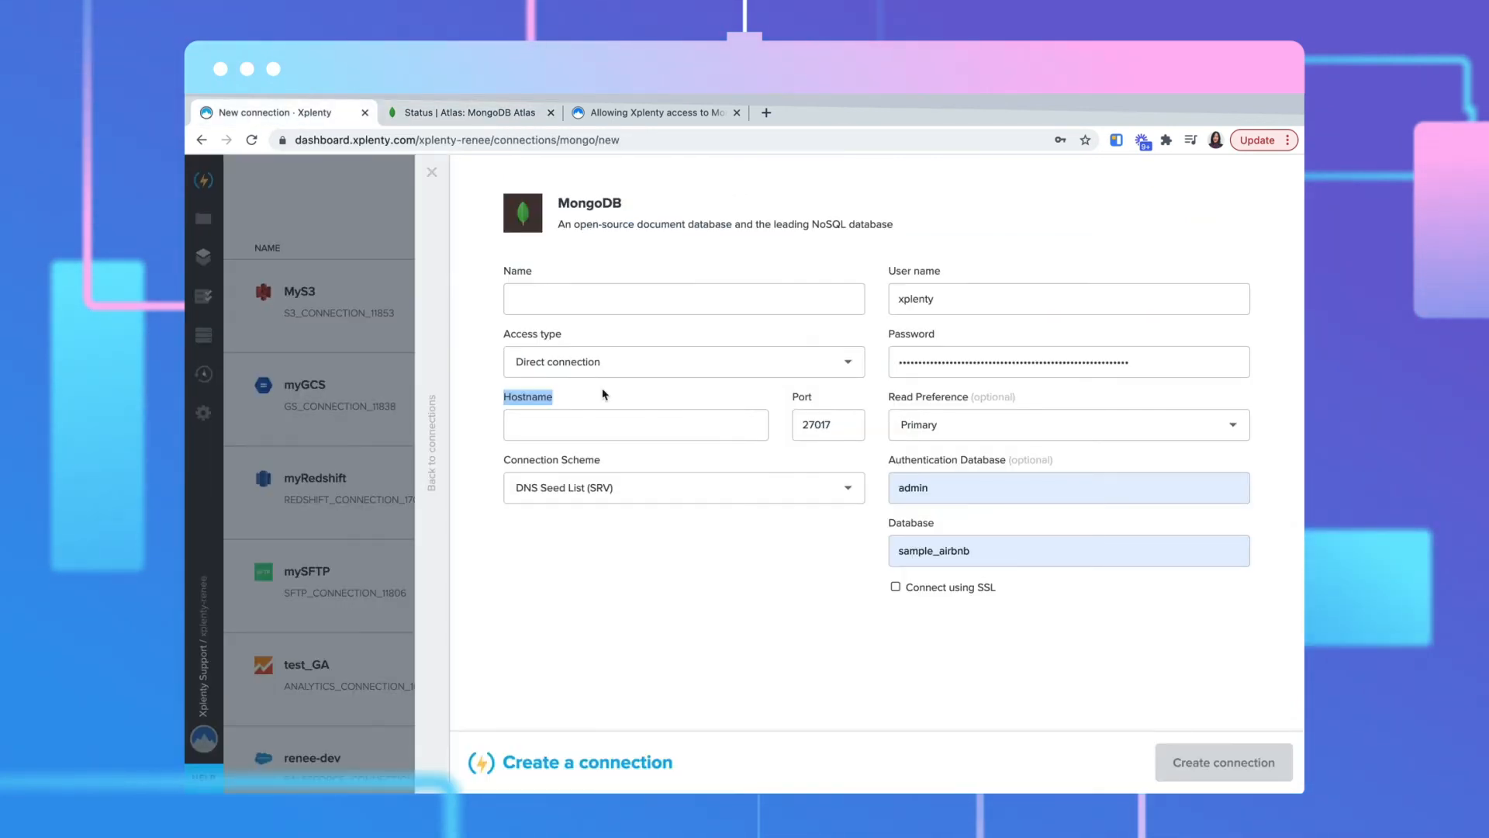
Enter hostname xplenty-atlas-mongodb-shard-00-01.lu0ov.mongodb.net and choose the Replica Set Members connection scheme.
type("nty-atlas-mongodb-shard-00-01.lu0ov.mongodb.net")
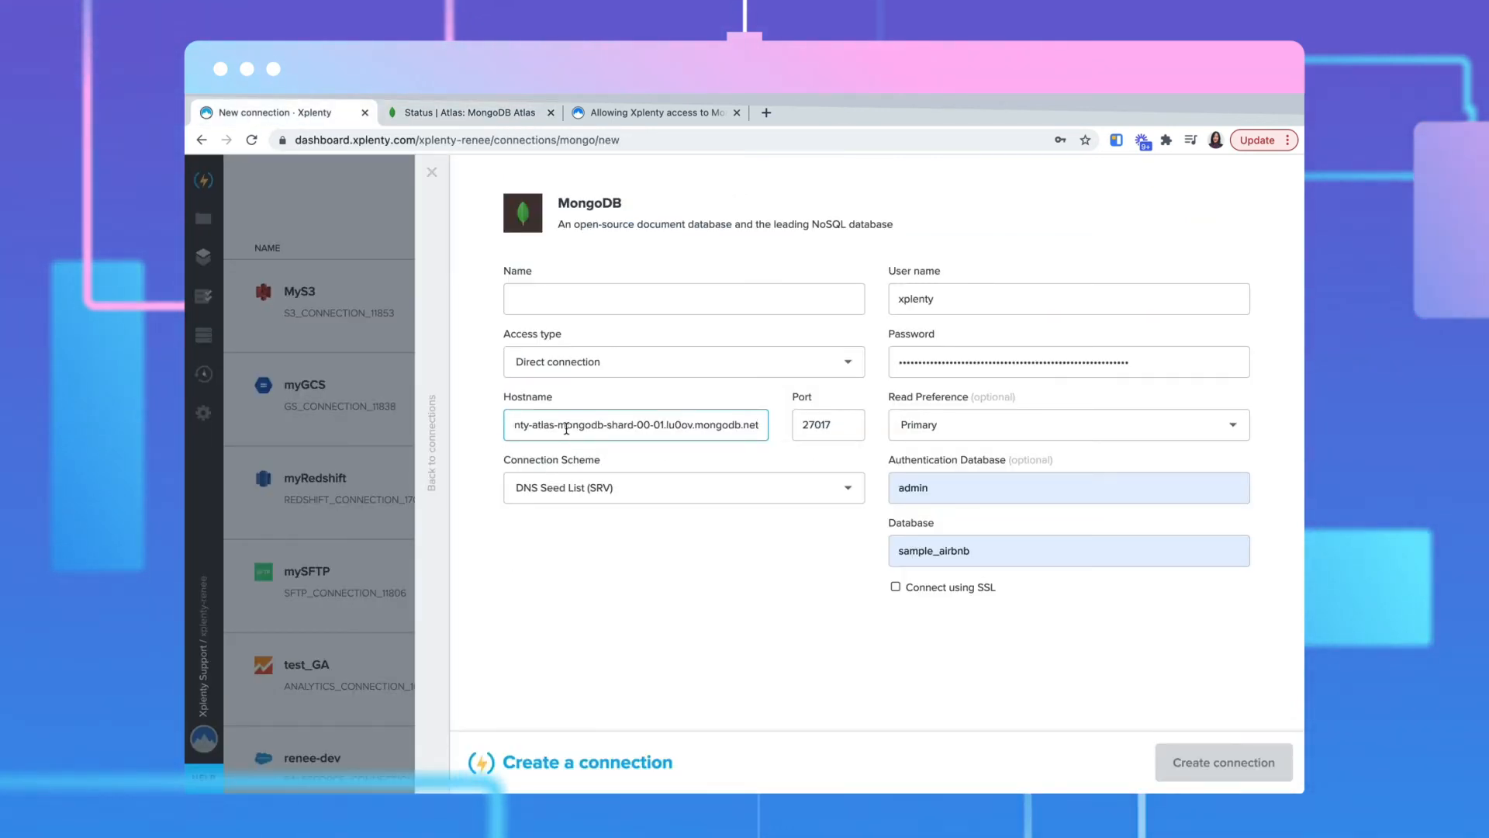
left_click(683, 487)
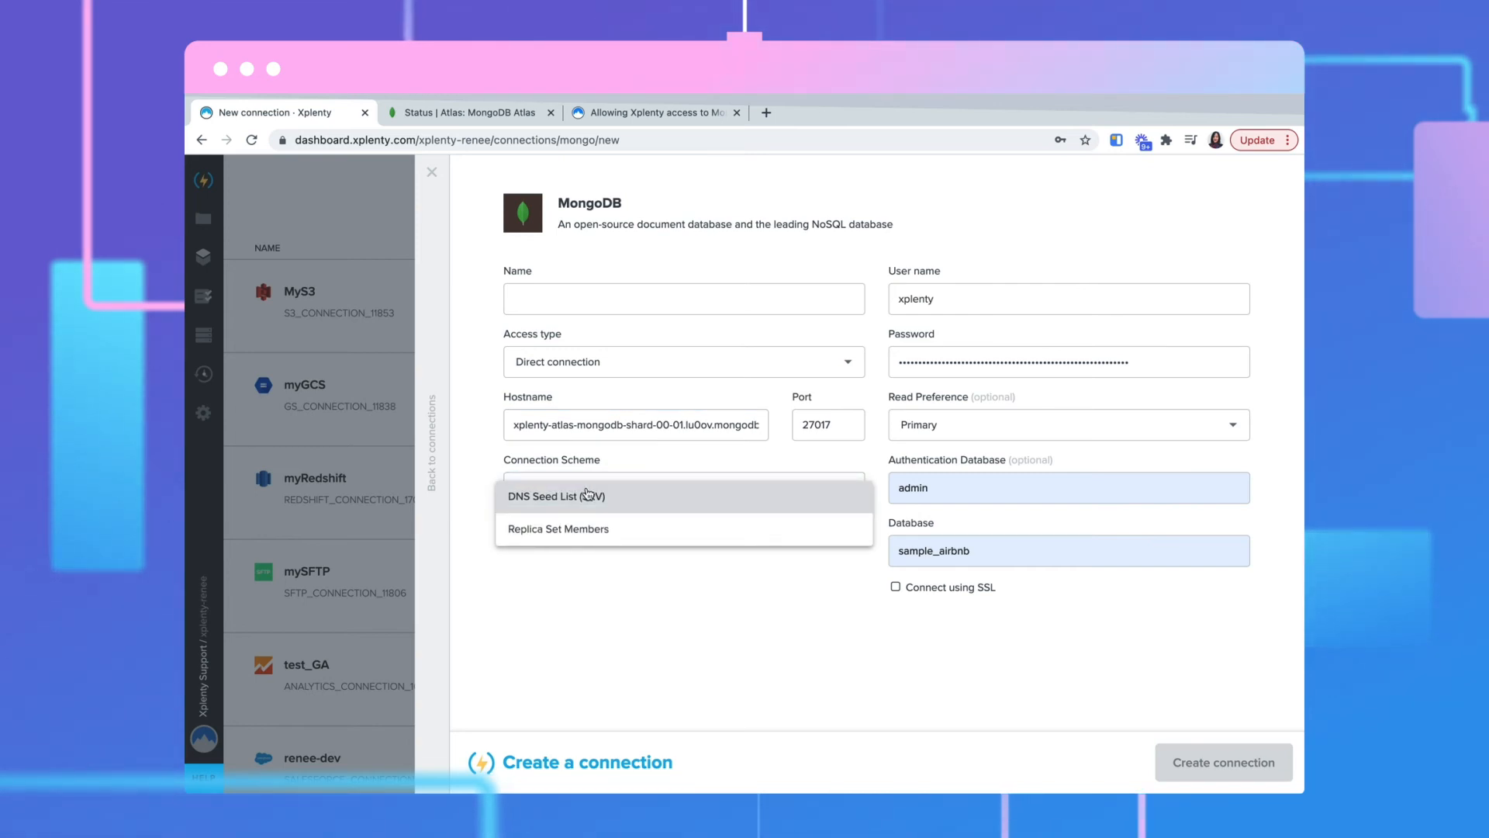
mouse_move(580, 529)
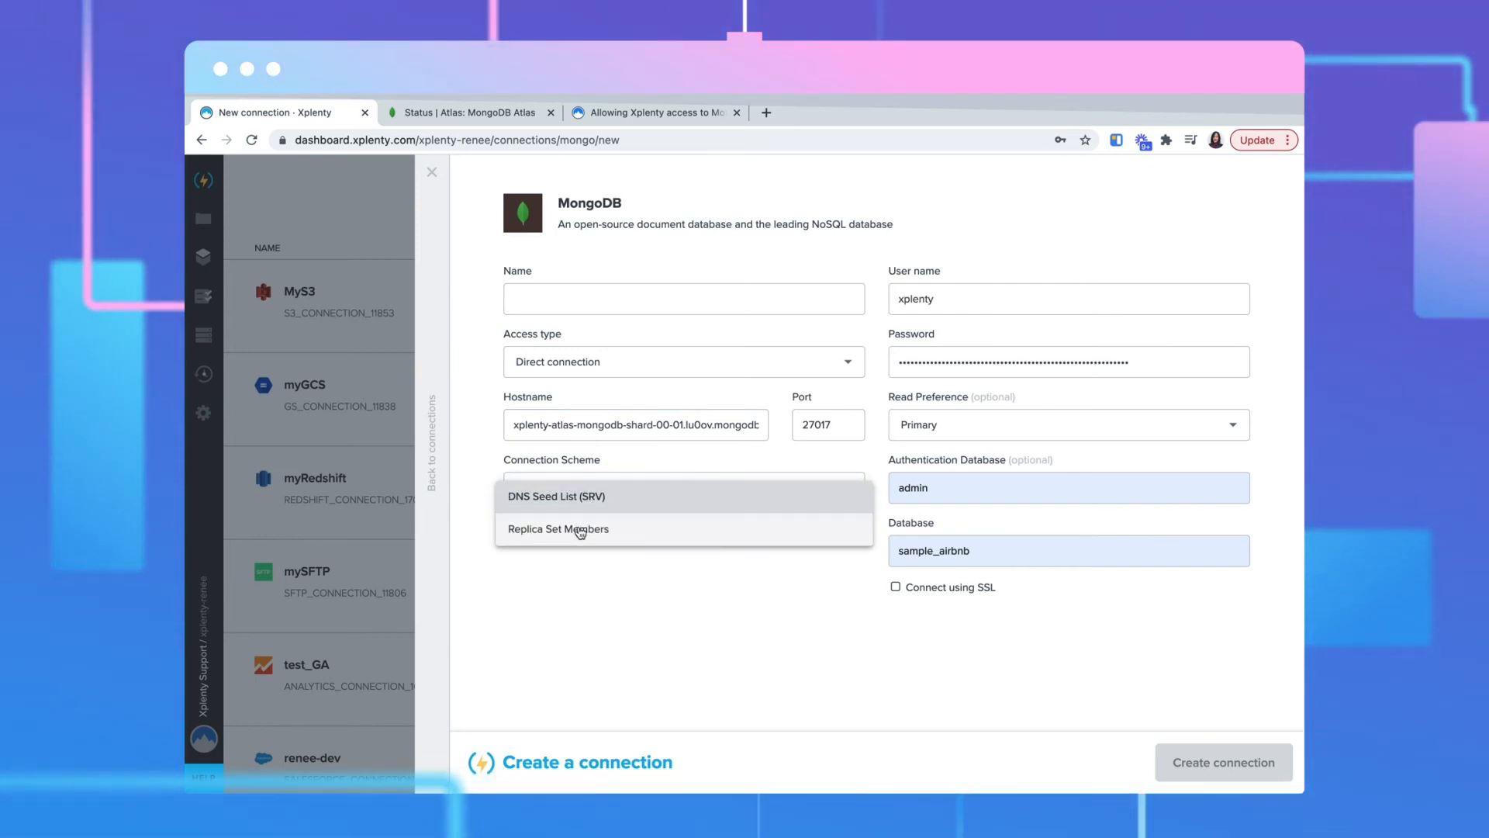
left_click(559, 529)
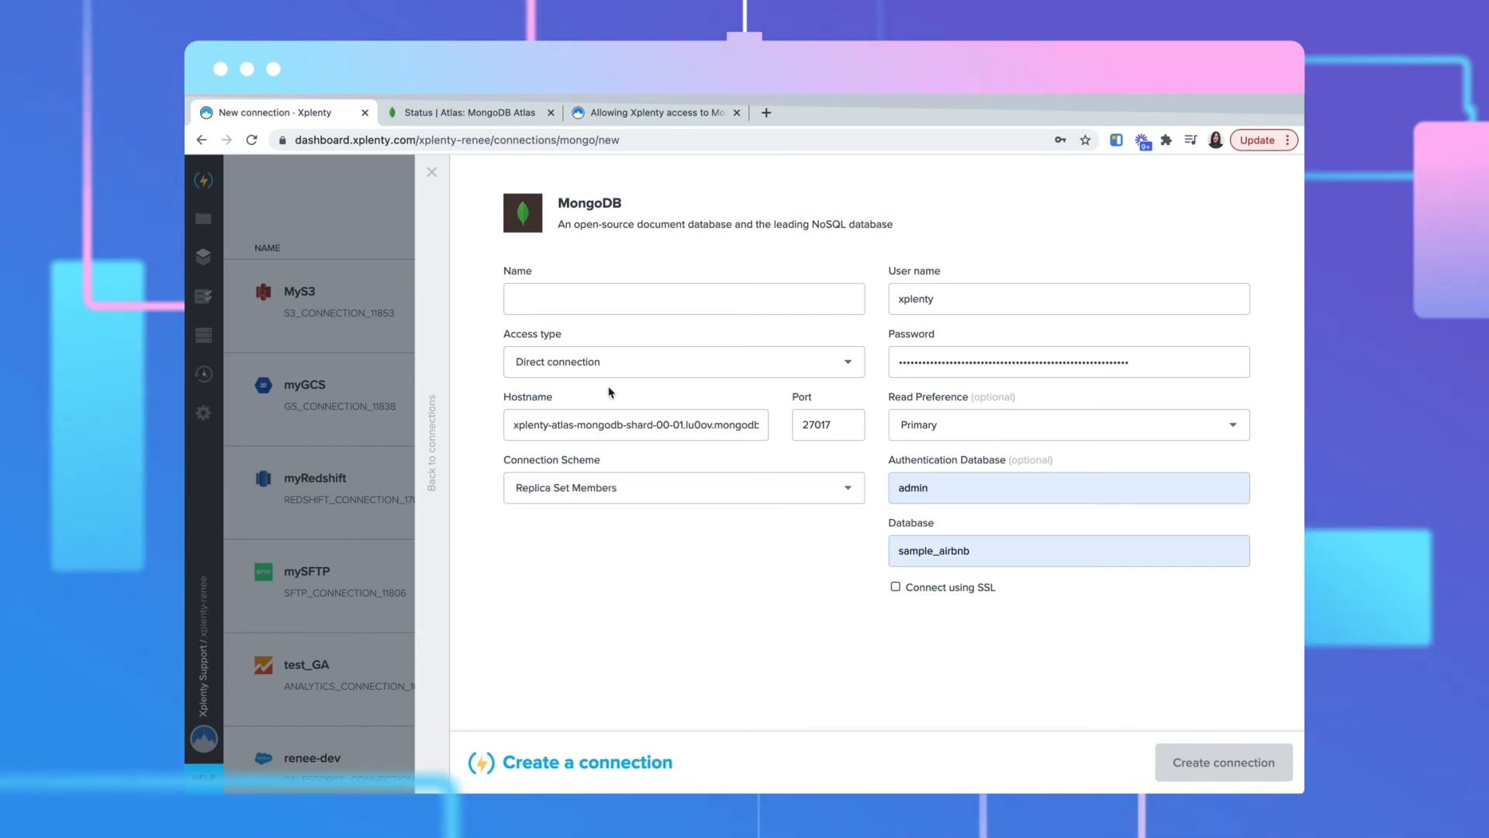
left_click(682, 298)
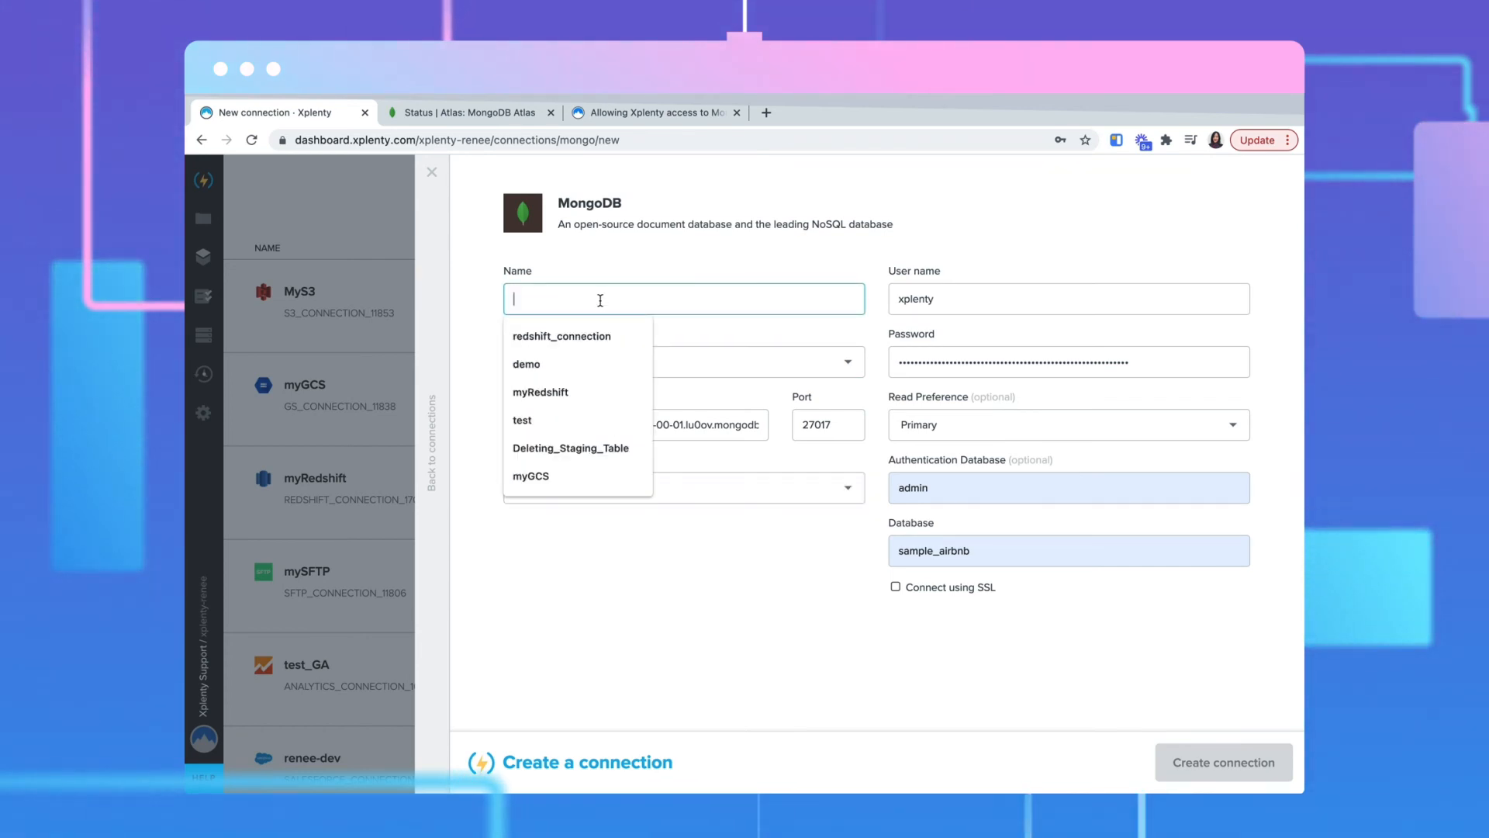
Name the connection myMongo, tick Connect using SSL, and create the connection.
type("myMongo")
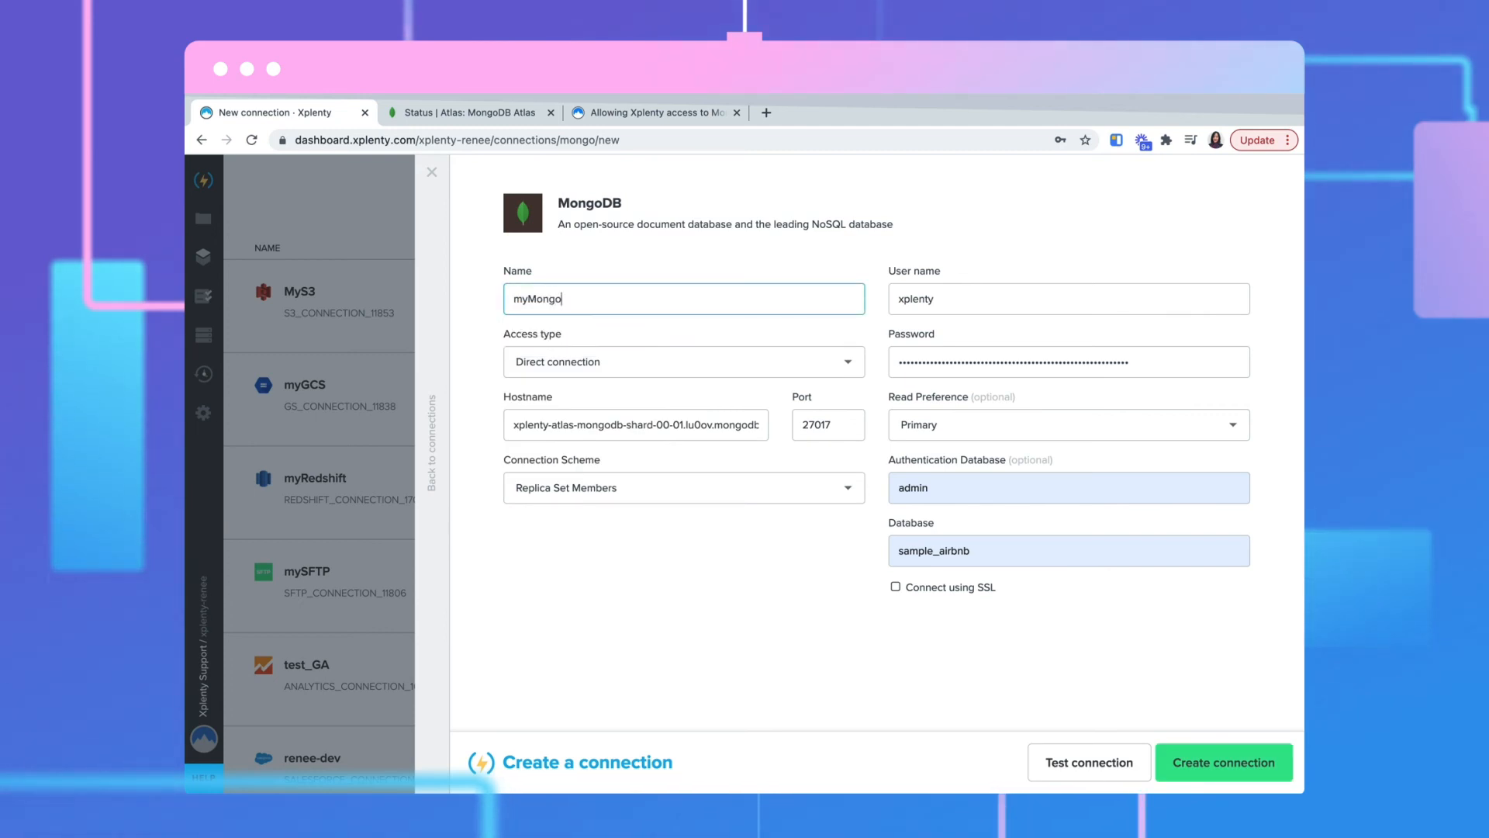
left_click(1066, 551)
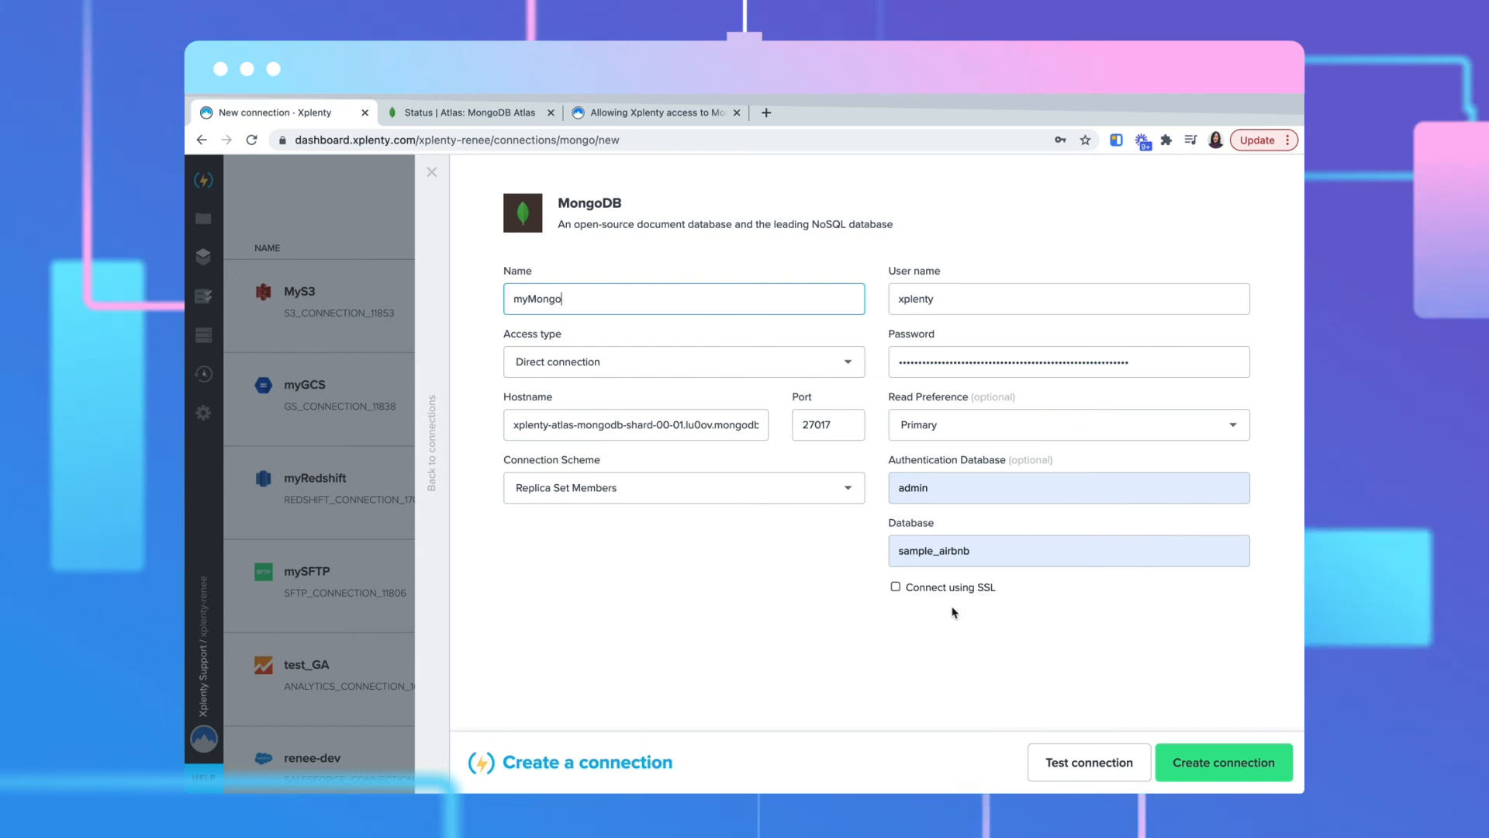
mouse_move(962, 600)
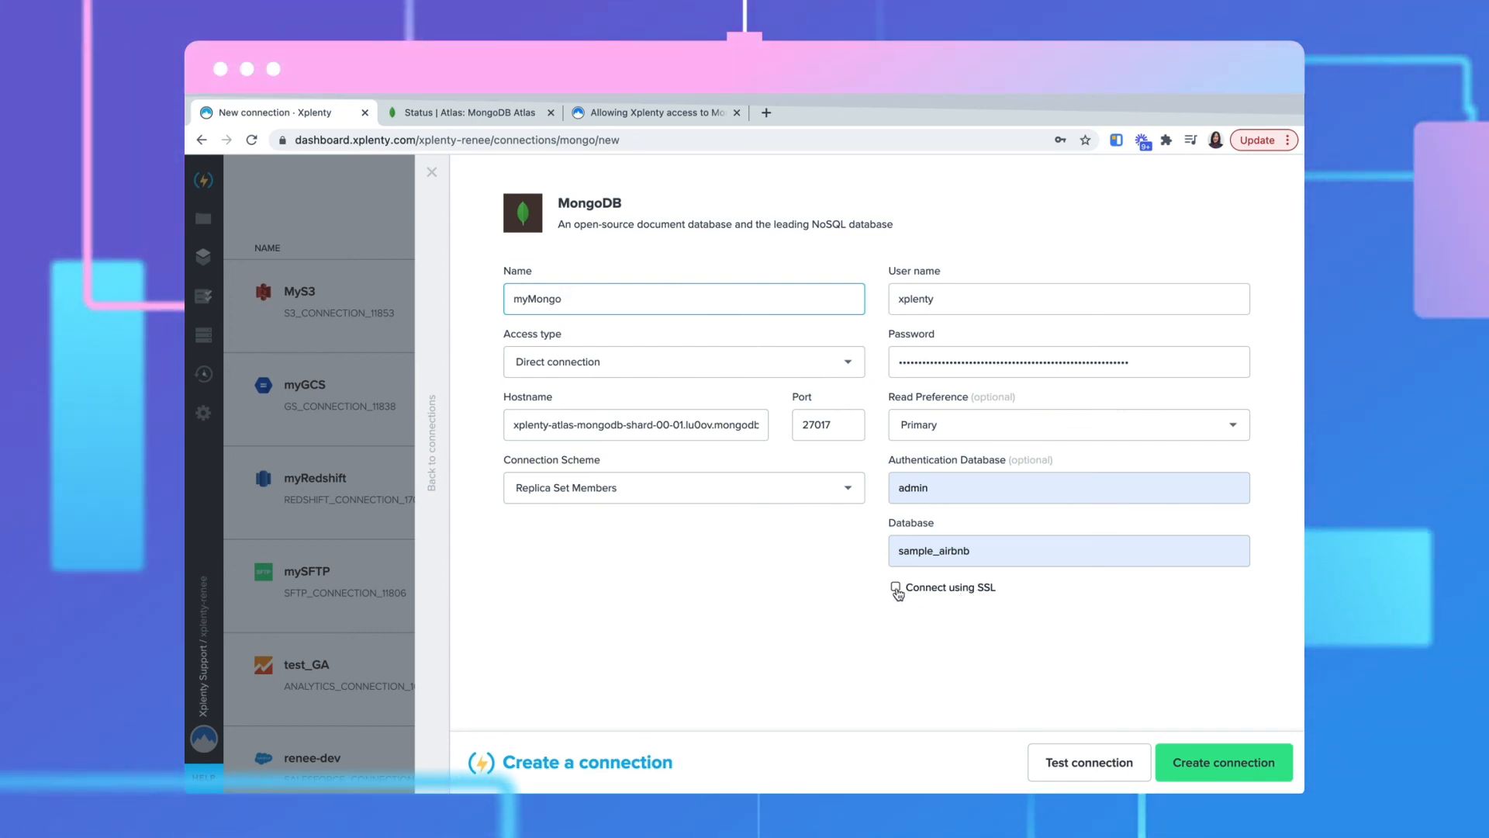
left_click(894, 586)
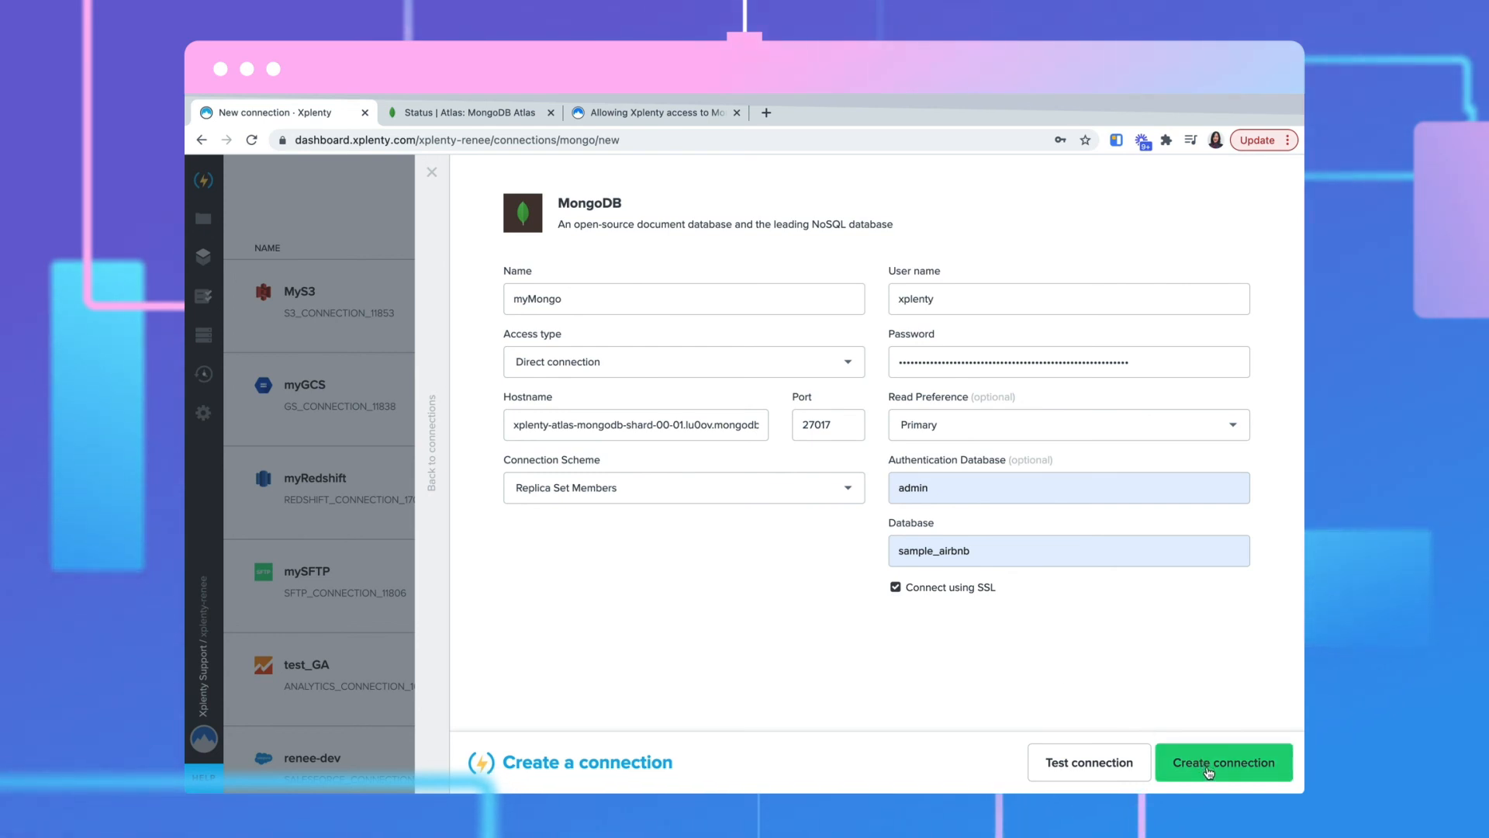
left_click(1224, 762)
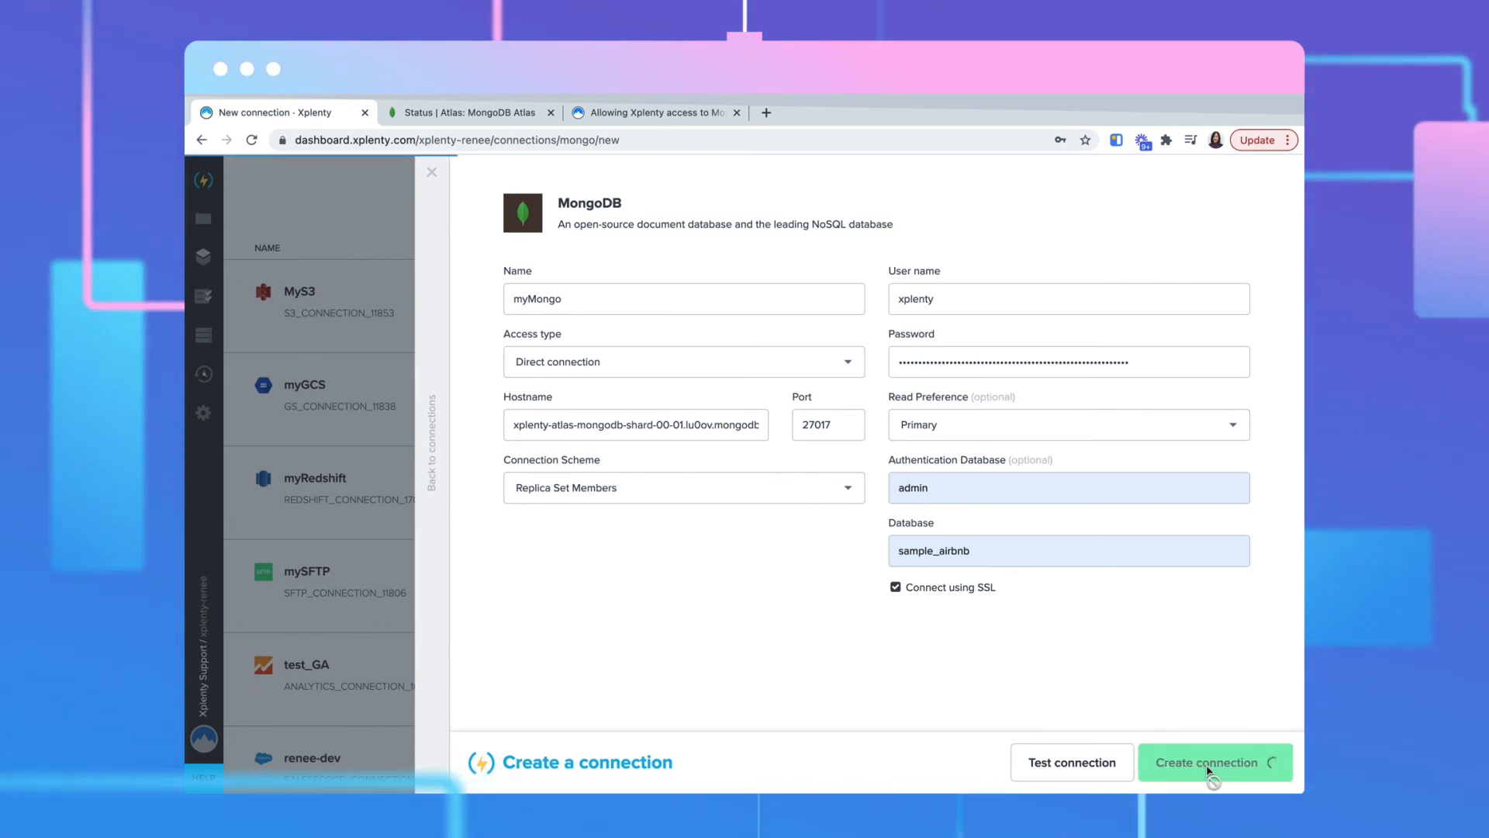
left_click(1214, 762)
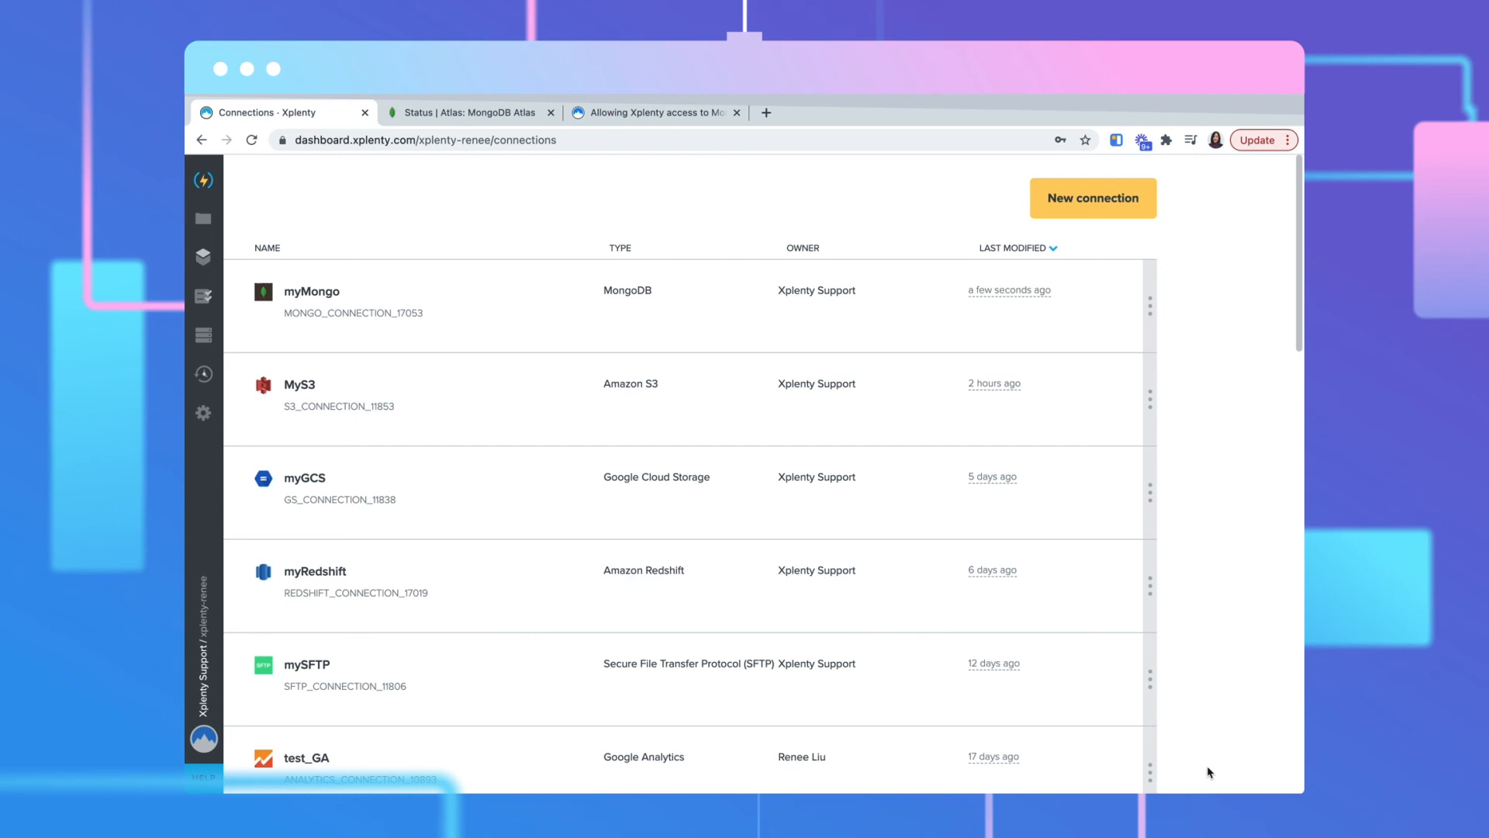